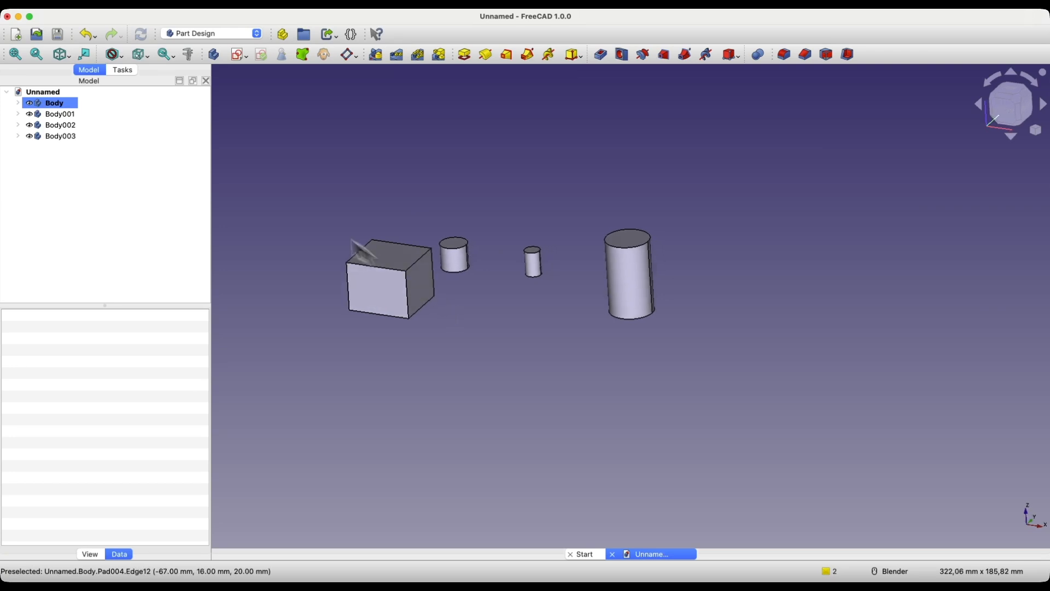
- Collapse the document tree and close the Unnamed document, raising the save-changes prompt
{"action": "left_click", "coordinate": [43, 92]}
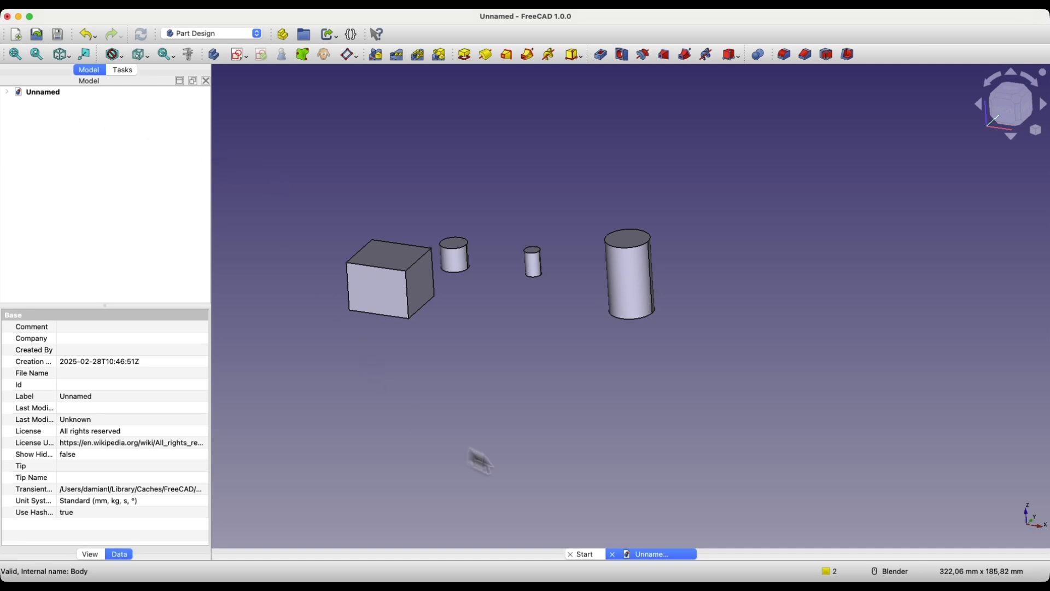
{"action": "left_click", "coordinate": [613, 553]}
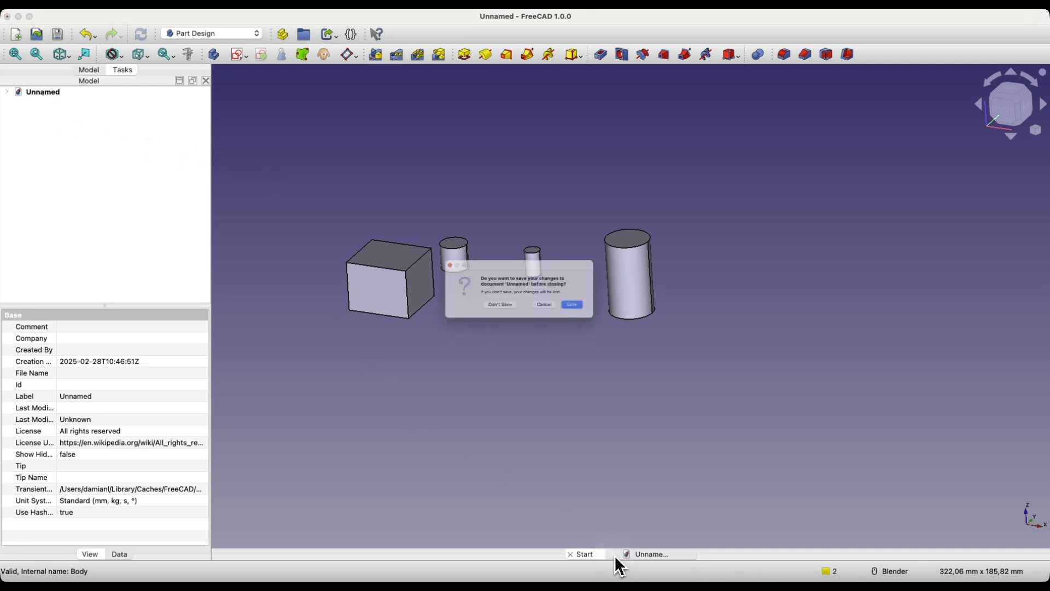
- Discard the unsaved changes and create a new Parametric Part document from the Start page
{"action": "left_click", "coordinate": [500, 305]}
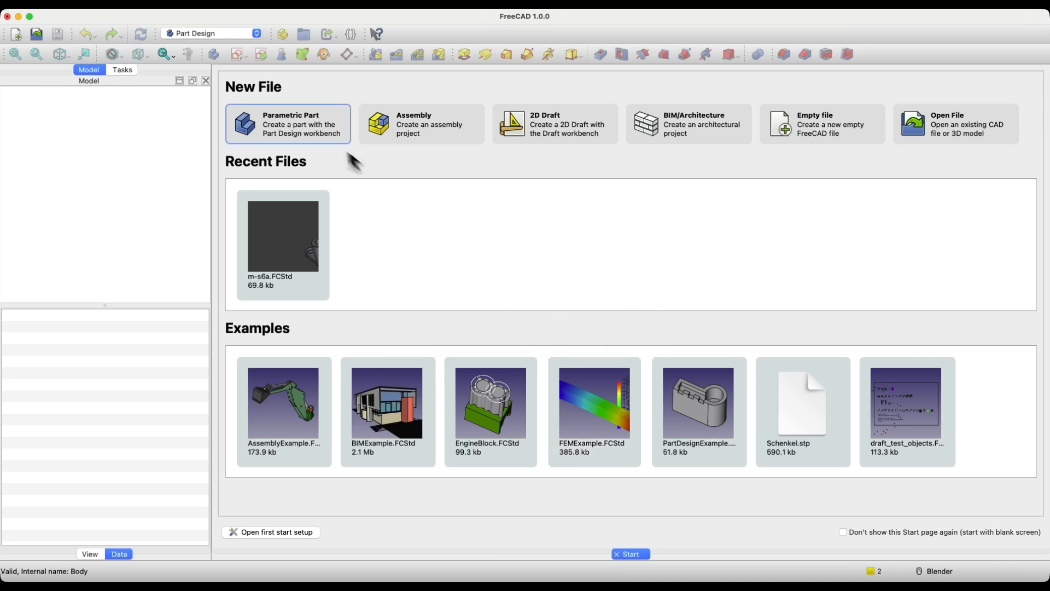
{"action": "mouse_move", "coordinate": [302, 142]}
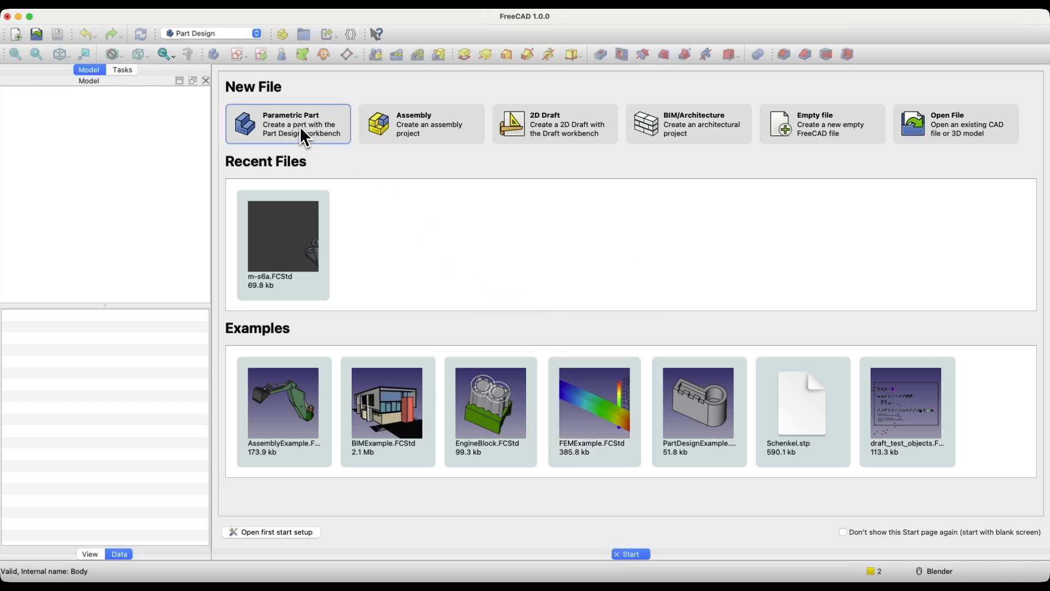
{"action": "left_click", "coordinate": [288, 124]}
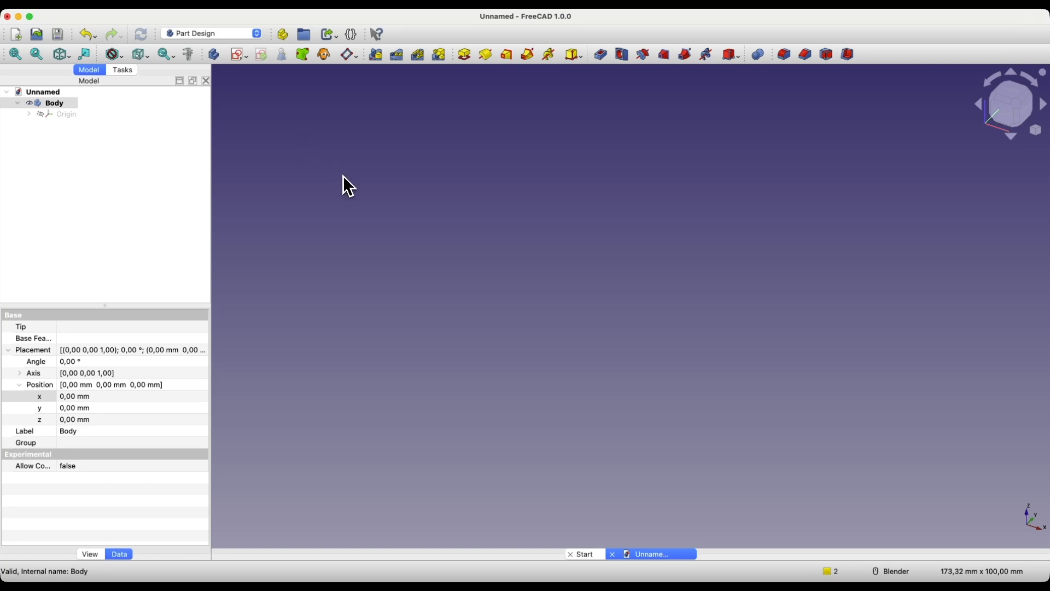
{"action": "mouse_move", "coordinate": [247, 82]}
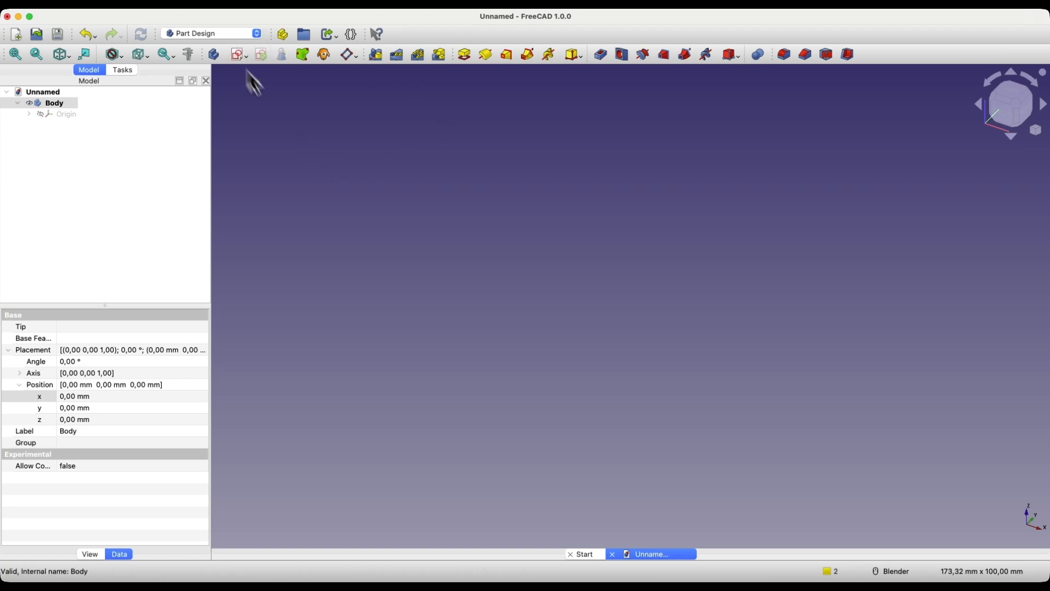
{"action": "mouse_move", "coordinate": [390, 235]}
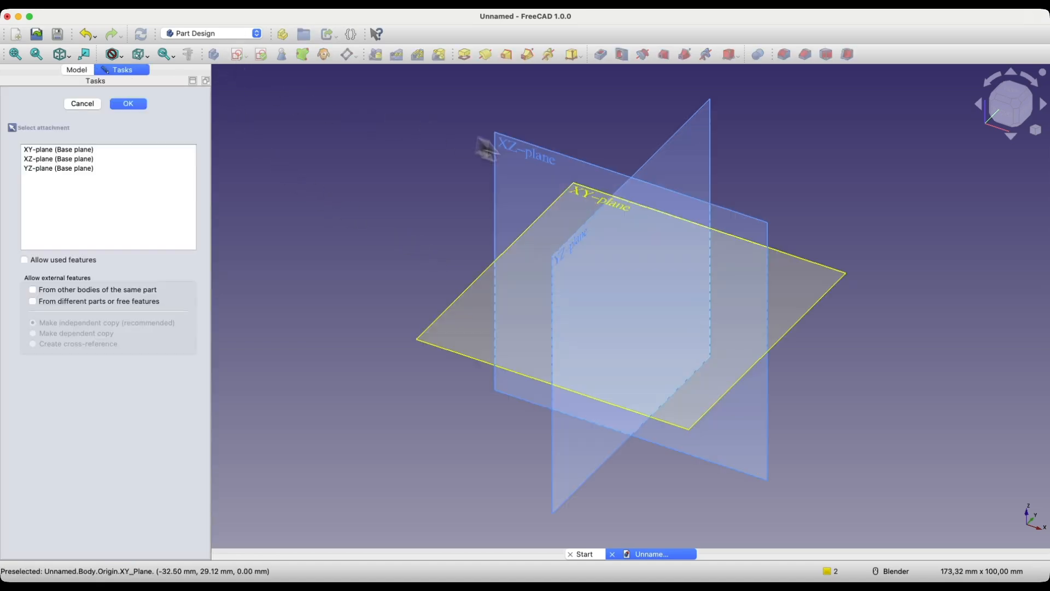
- Sketch a rectangle from the origin on the XY plane and pad it 21 mm into a box
{"action": "left_click", "coordinate": [128, 103]}
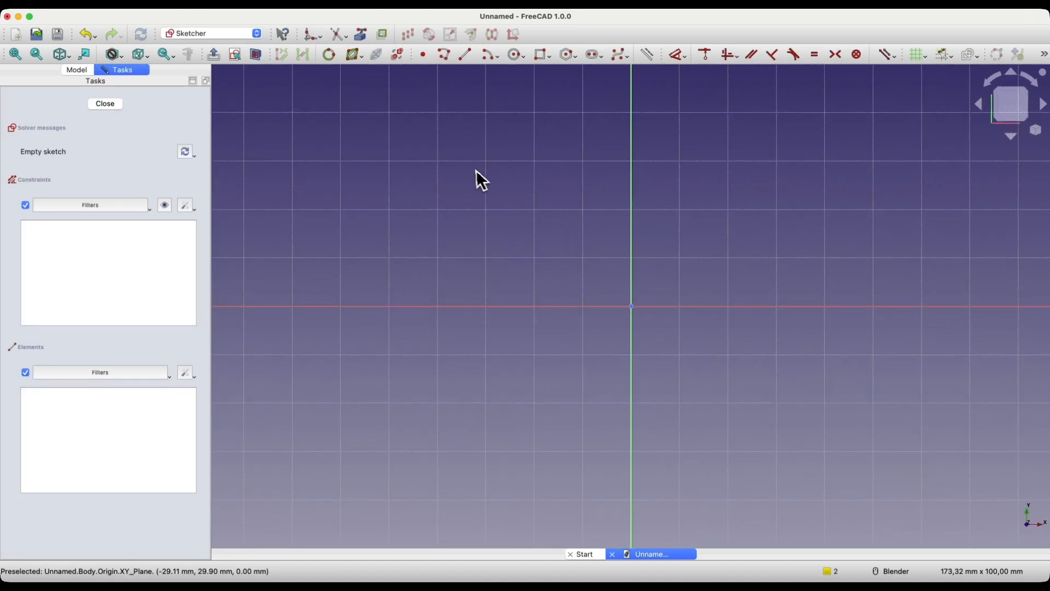
{"action": "left_click", "coordinate": [539, 54]}
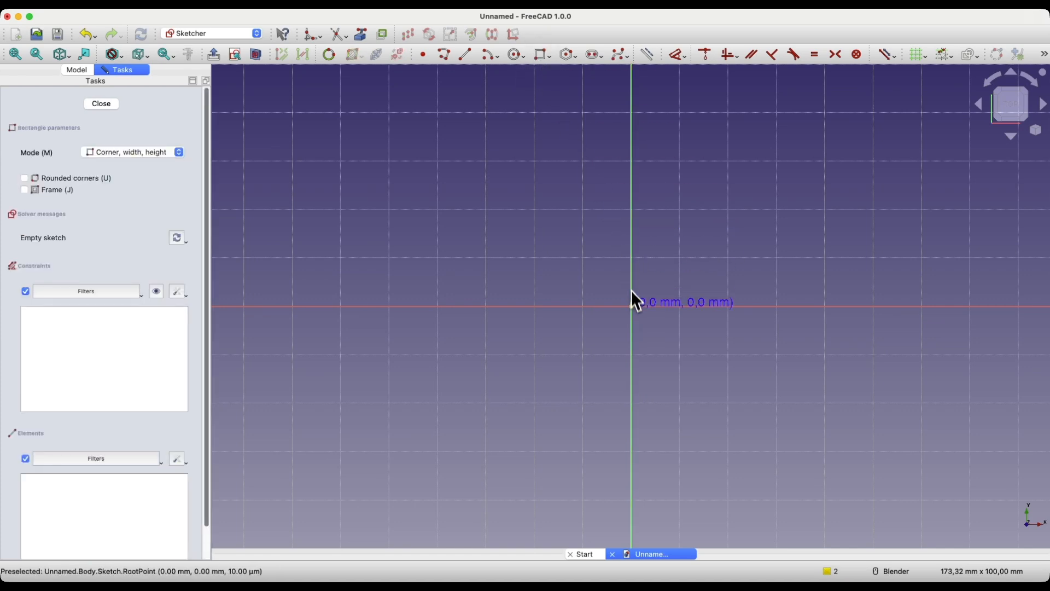
{"action": "left_click_drag", "start_coordinate": [634, 306], "coordinate": [756, 214]}
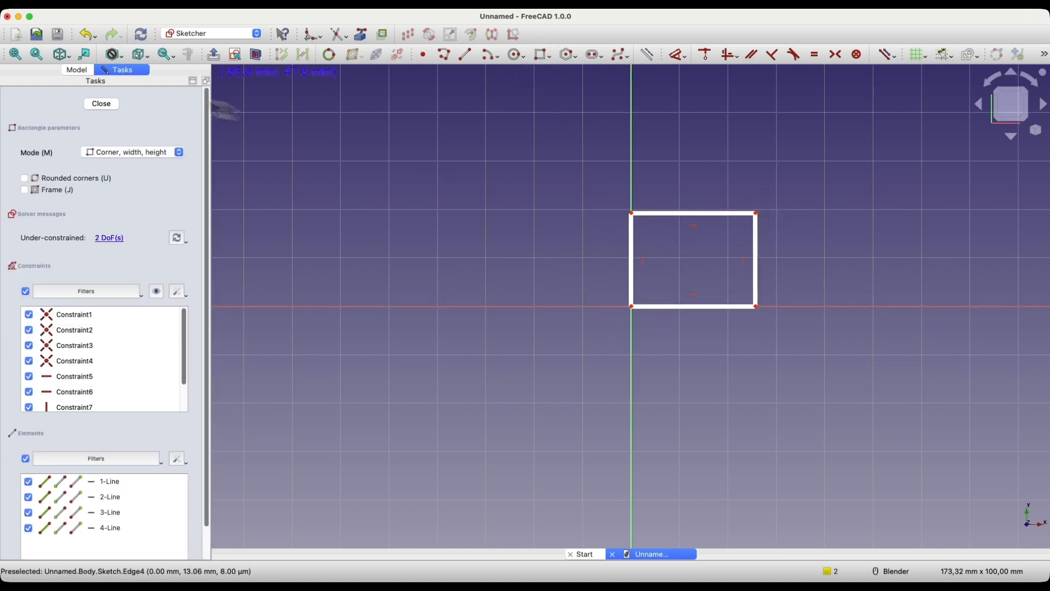
{"action": "left_click", "coordinate": [101, 104]}
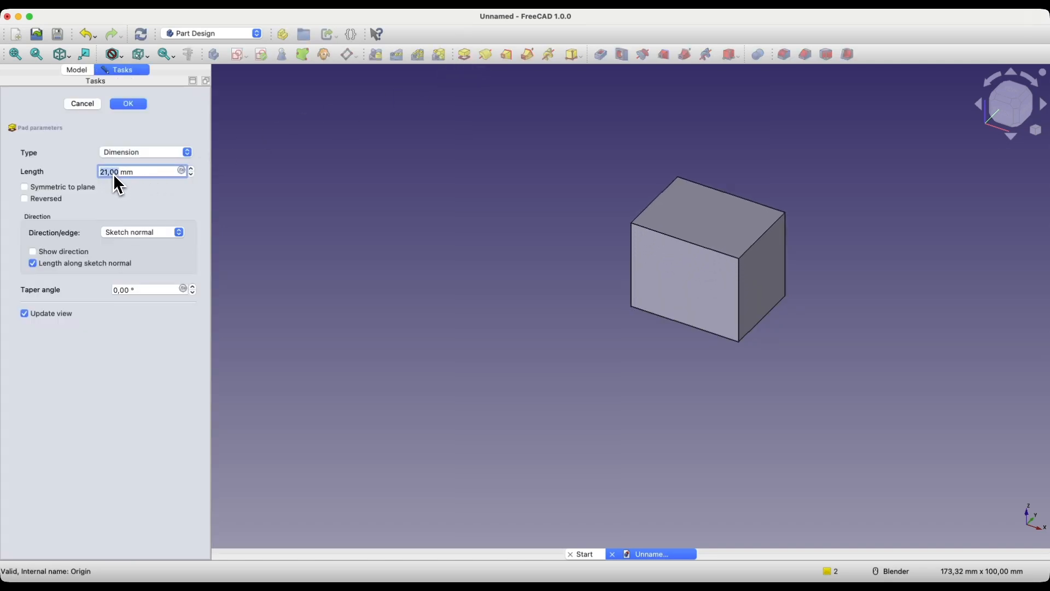
{"action": "left_click", "coordinate": [126, 104]}
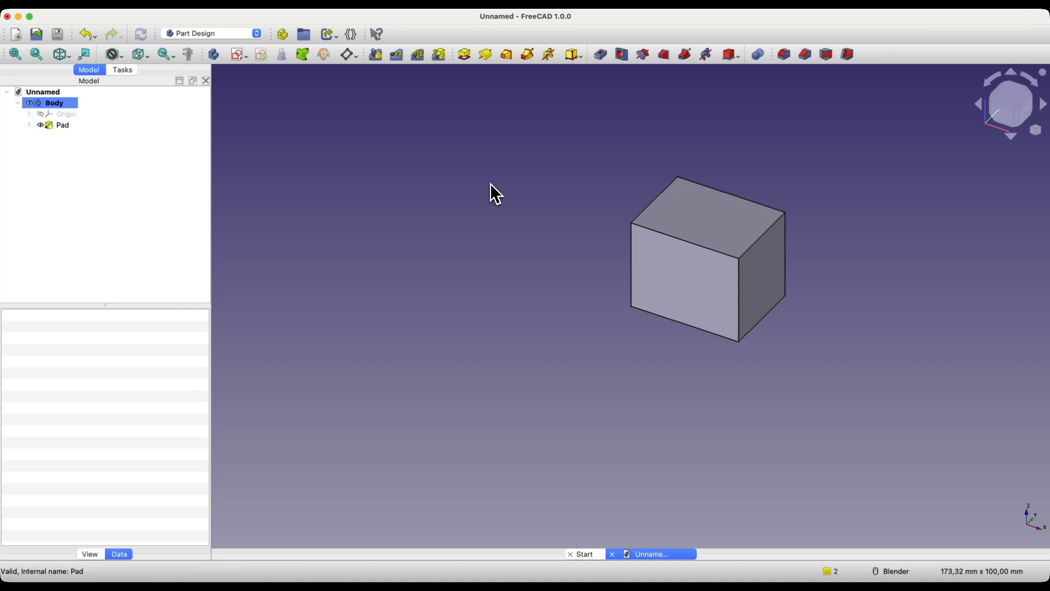
{"action": "mouse_move", "coordinate": [771, 309]}
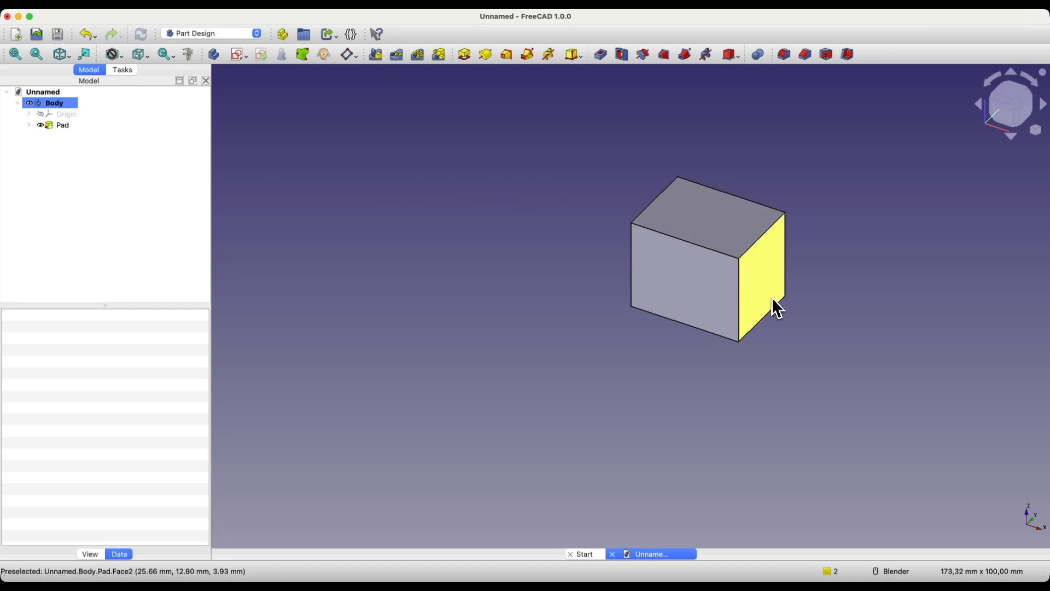
{"action": "mouse_move", "coordinate": [439, 249]}
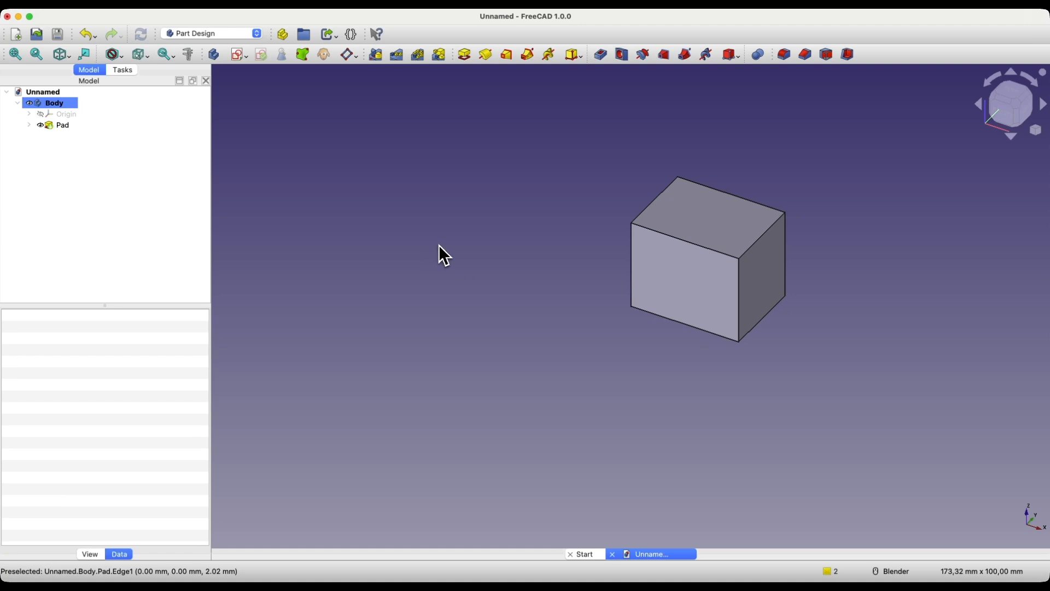
{"action": "mouse_move", "coordinate": [769, 282]}
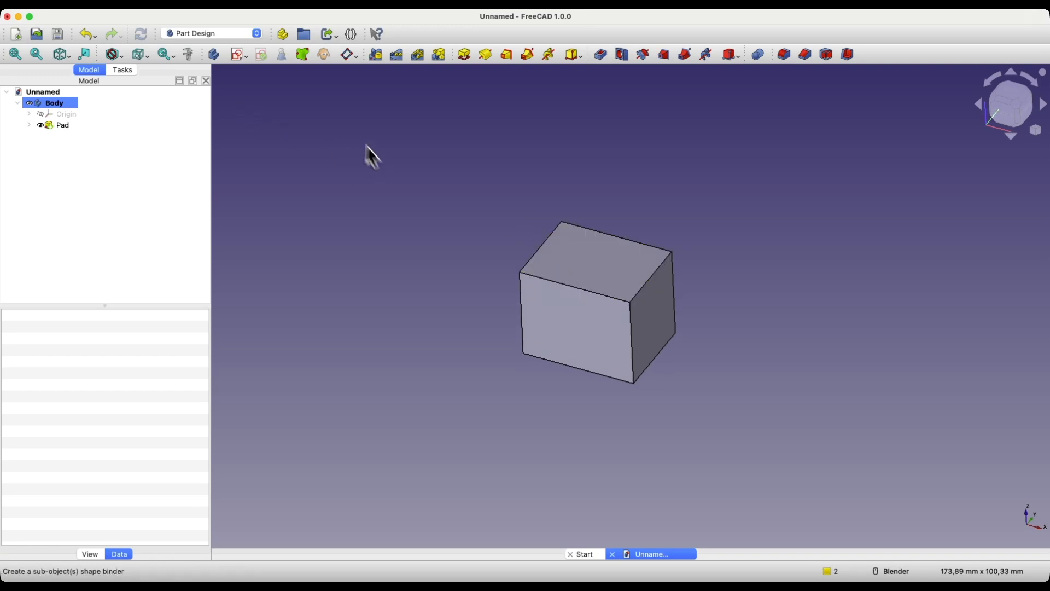
- Sketch a circle on the XY plane left of the box and leave it unpadded
{"action": "left_click", "coordinate": [237, 55]}
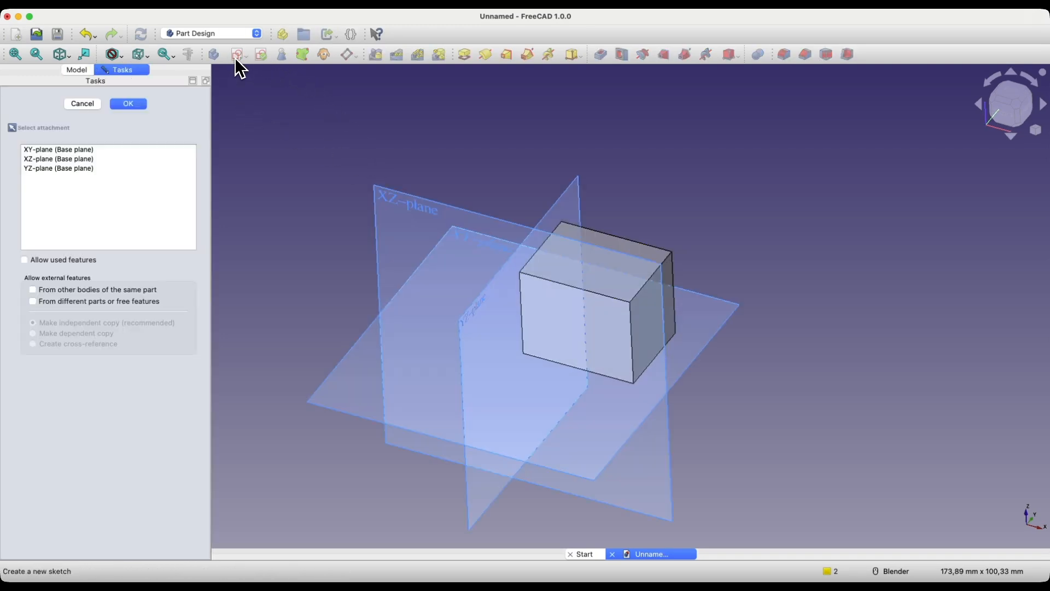
{"action": "mouse_move", "coordinate": [458, 254]}
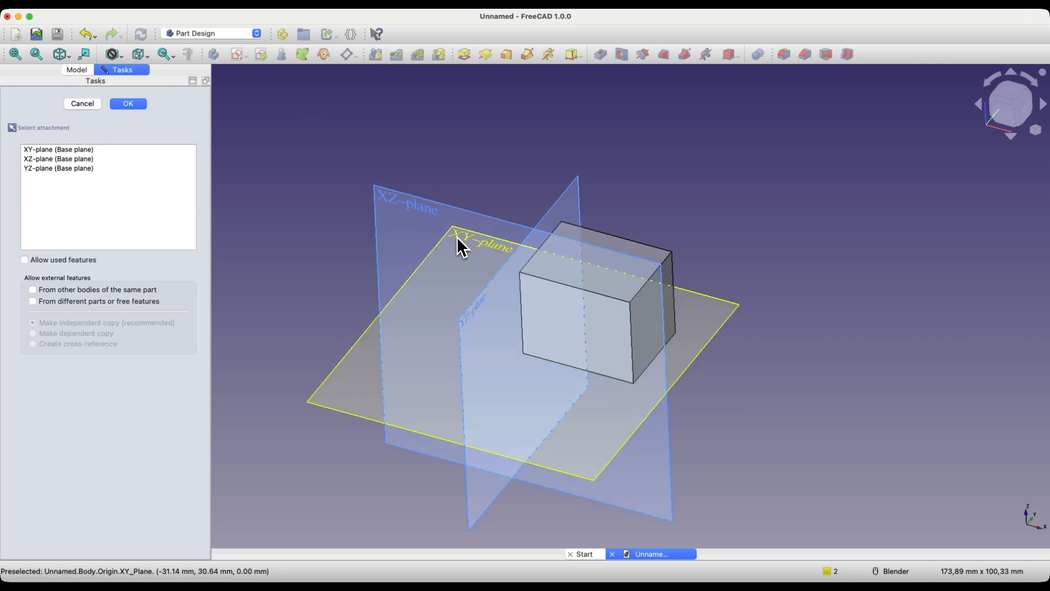
{"action": "left_click", "coordinate": [127, 102]}
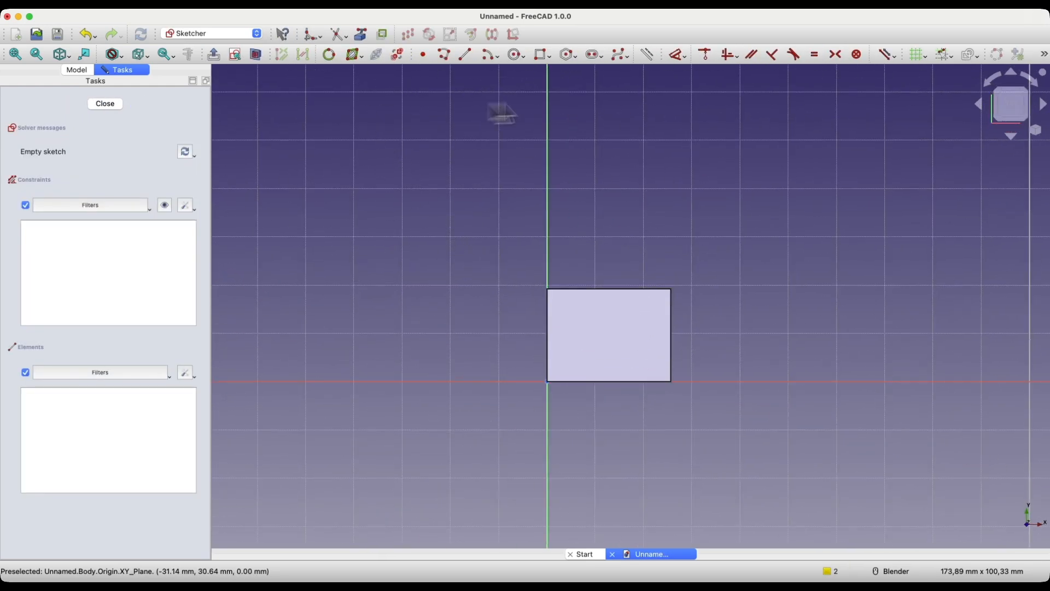
{"action": "left_click", "coordinate": [512, 54]}
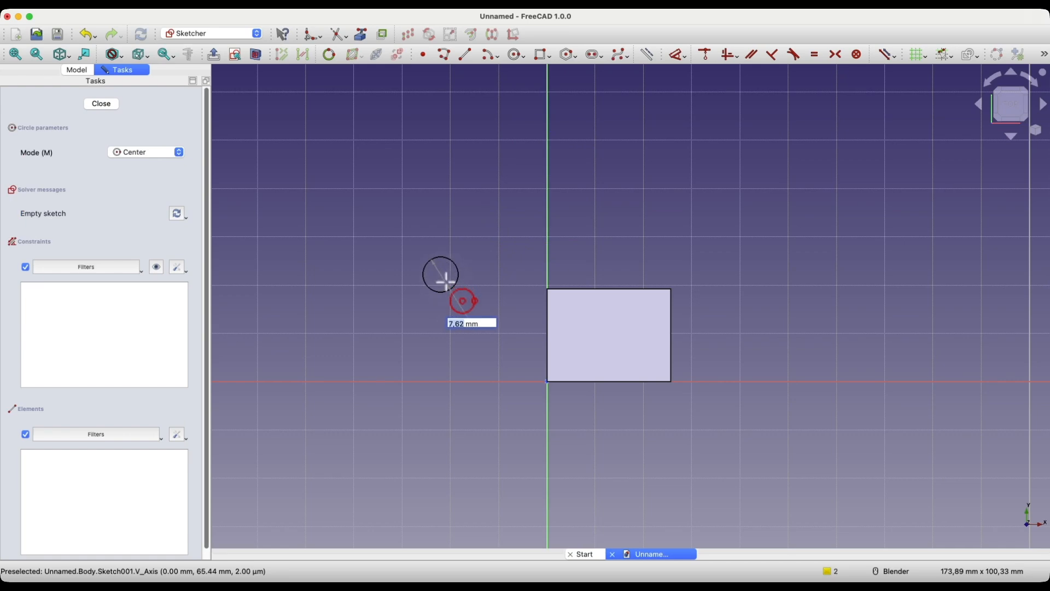
{"action": "left_click", "coordinate": [100, 103]}
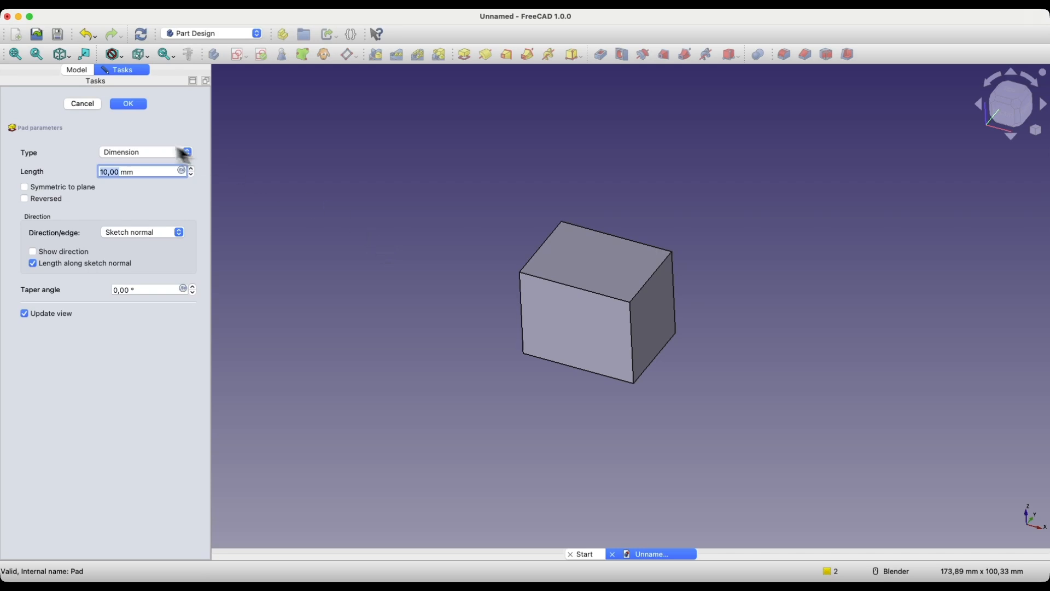
{"action": "left_click", "coordinate": [127, 102]}
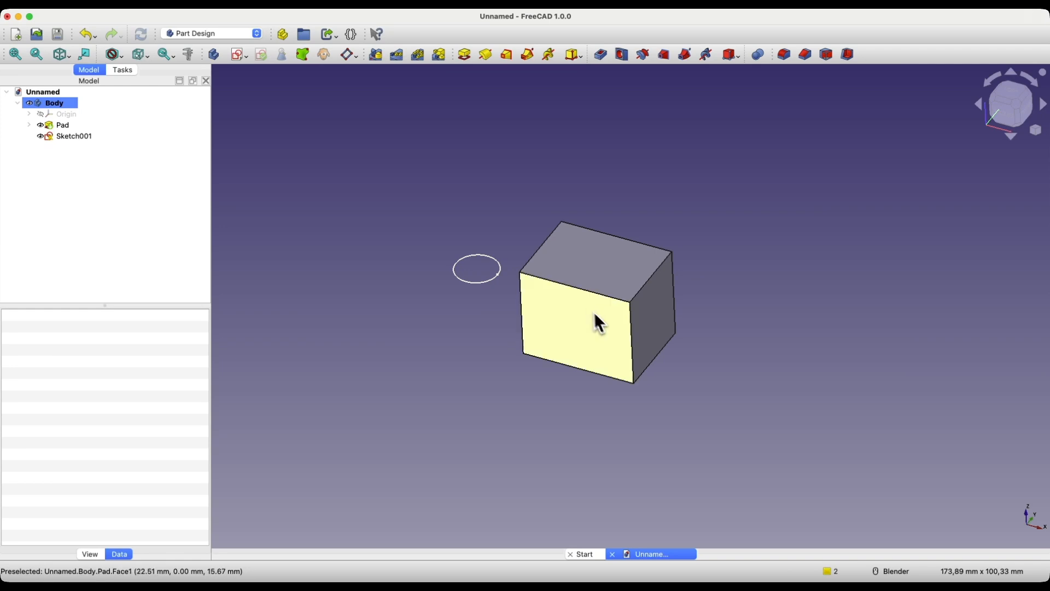
{"action": "mouse_move", "coordinate": [577, 291]}
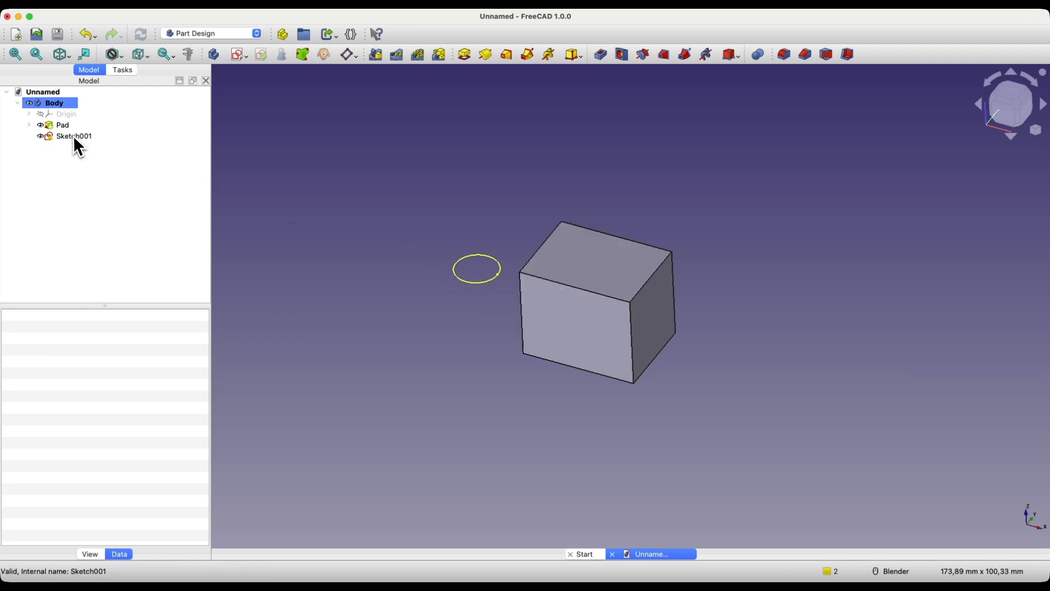
- Move the circle sketch against the box's edge and pad it 10 mm into a cylinder
{"action": "double_click", "coordinate": [72, 136]}
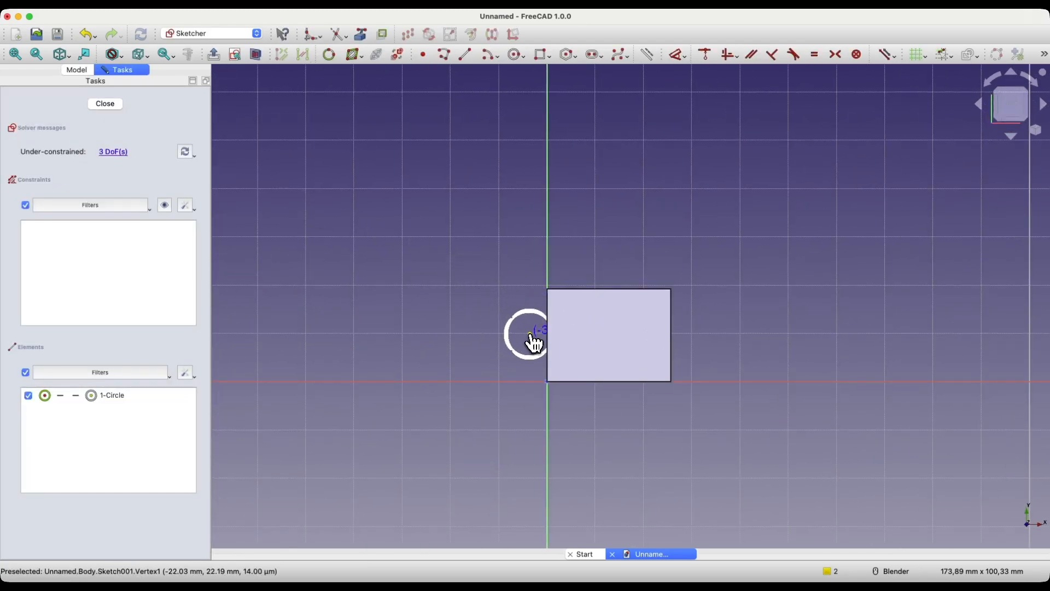
{"action": "mouse_move", "coordinate": [569, 350]}
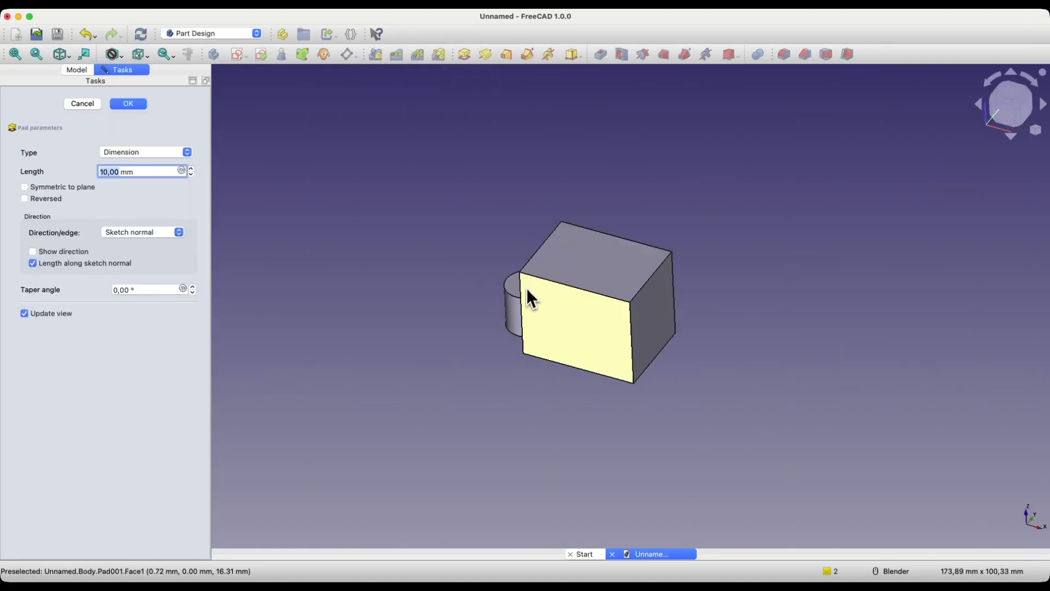
{"action": "mouse_move", "coordinate": [526, 301]}
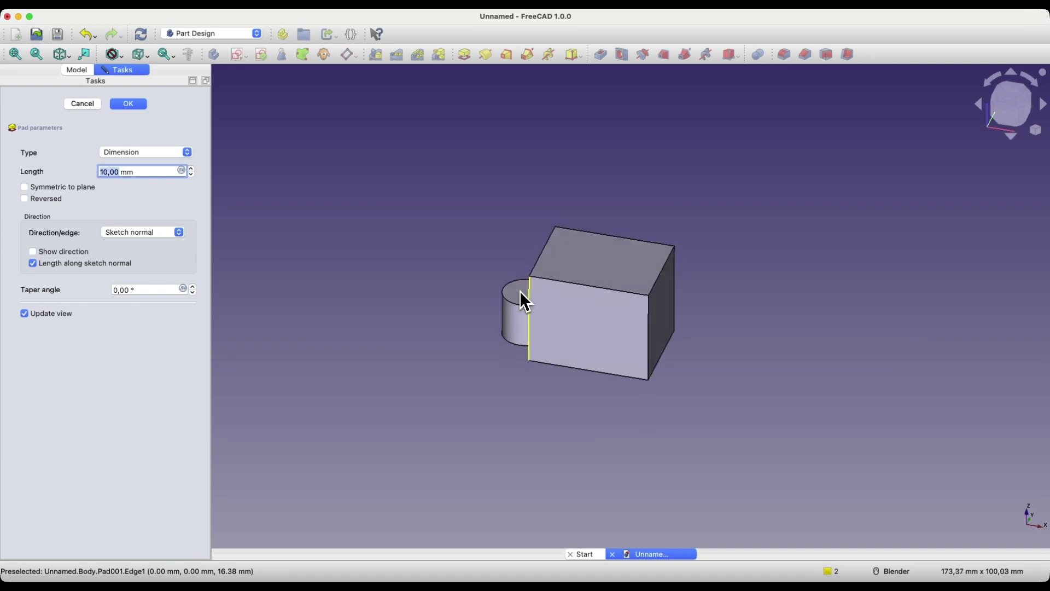
{"action": "left_click", "coordinate": [127, 103]}
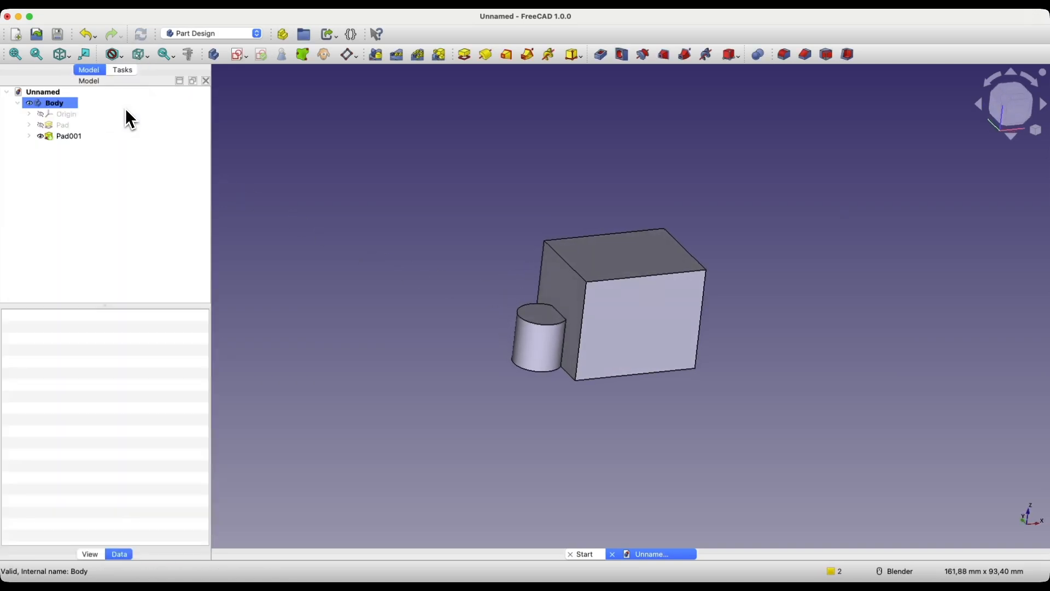
{"action": "mouse_move", "coordinate": [592, 338]}
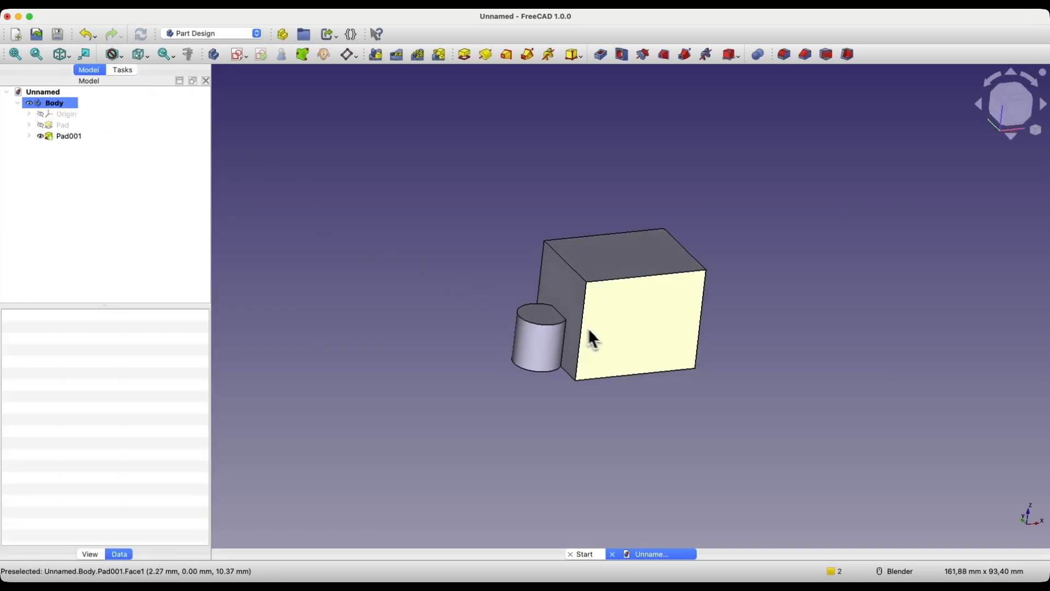
- Select the first Body in the tree and collapse its feature list
{"action": "left_click", "coordinate": [54, 103]}
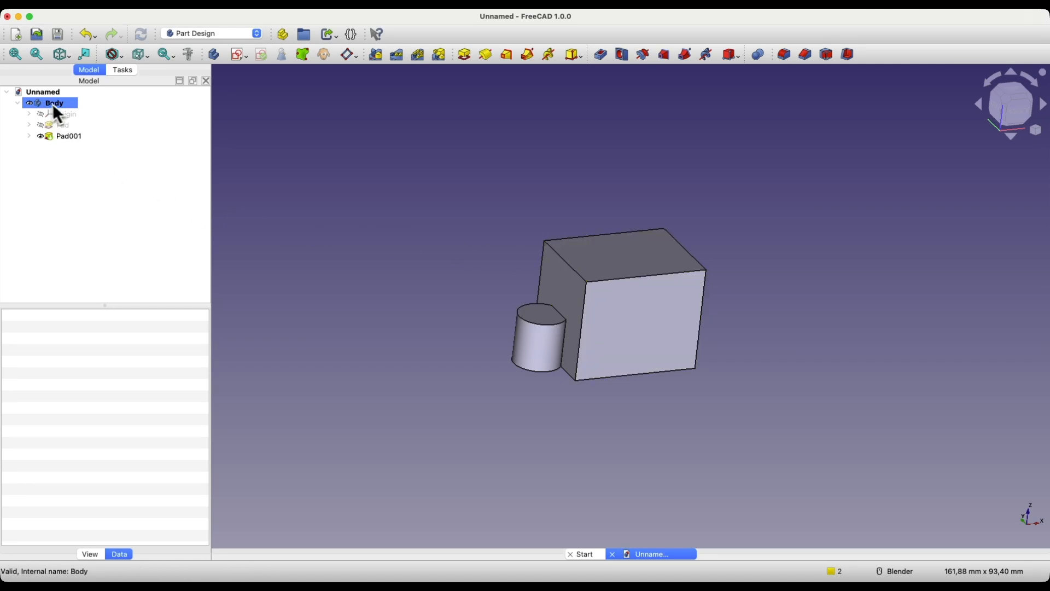
{"action": "left_click", "coordinate": [52, 103]}
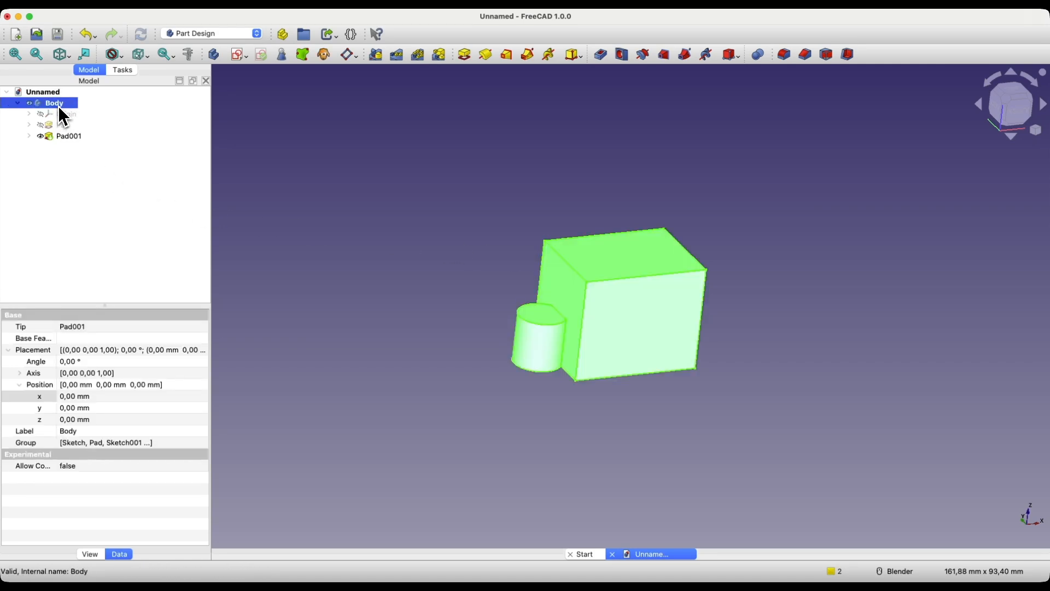
{"action": "left_click", "coordinate": [18, 103]}
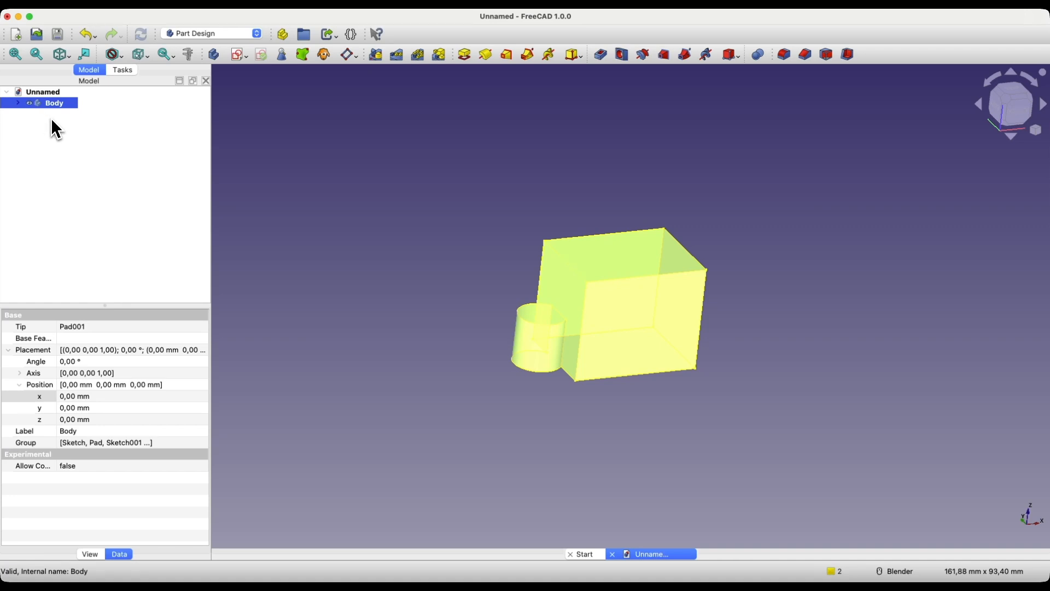
{"action": "mouse_move", "coordinate": [77, 151]}
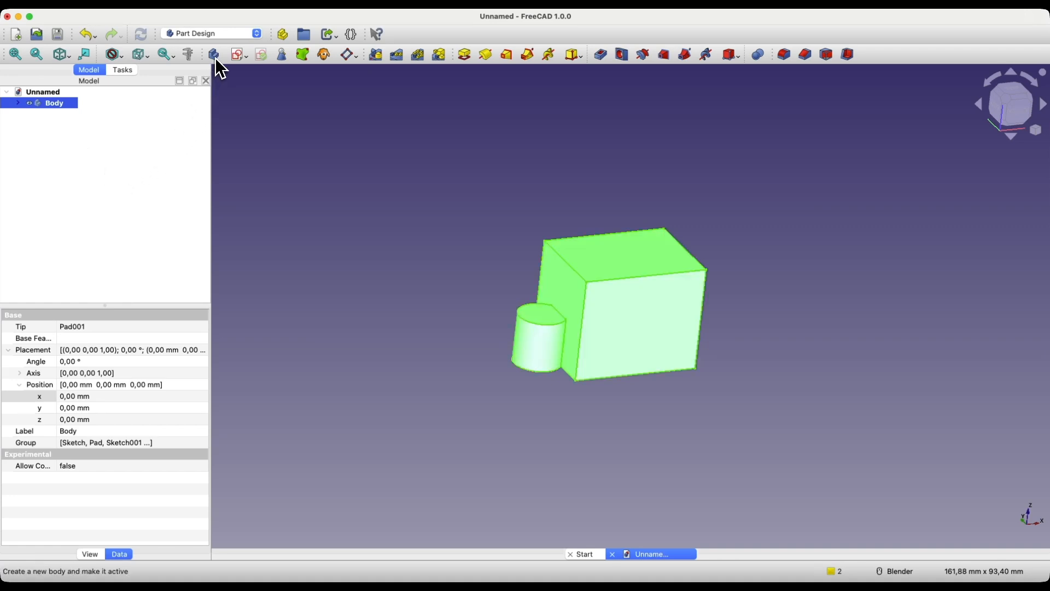
{"action": "mouse_move", "coordinate": [213, 54]}
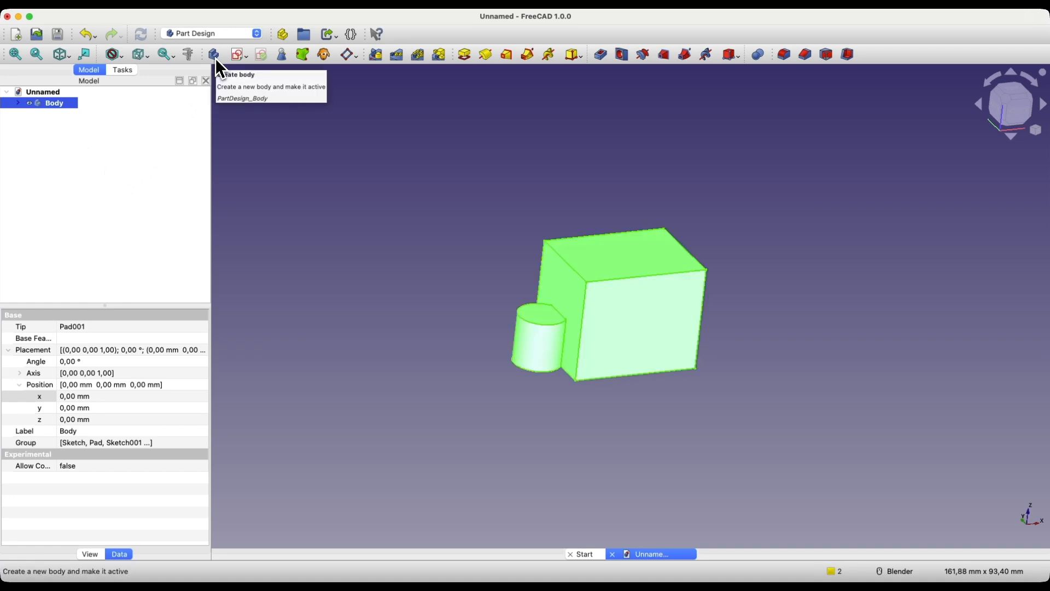
- Create a second empty body, Body001, and make it active
{"action": "left_click", "coordinate": [212, 55]}
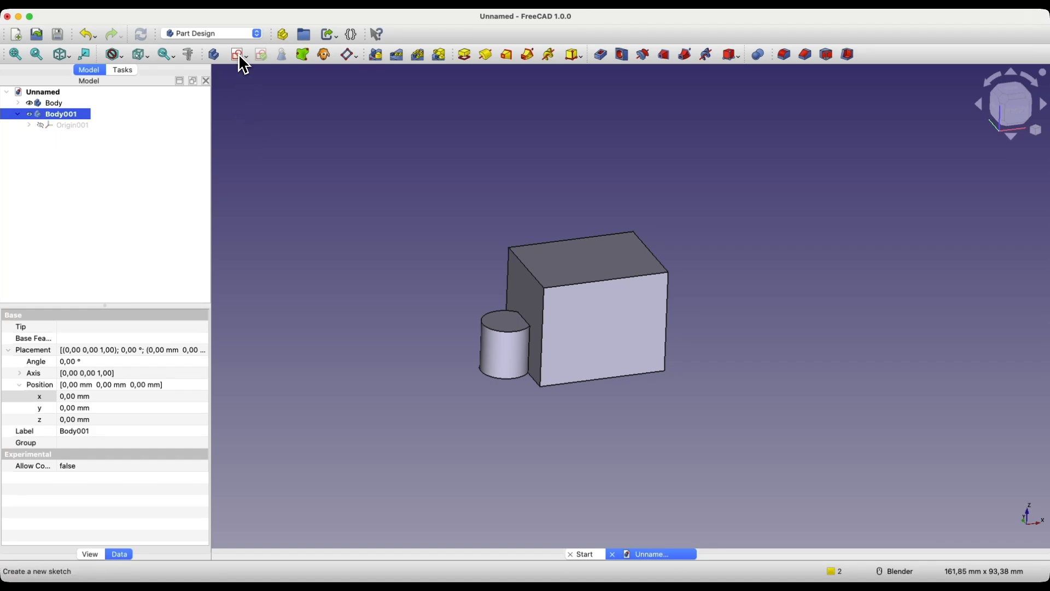
- Start a new sketch in Body001 attached to XY-plane001
{"action": "left_click", "coordinate": [237, 54]}
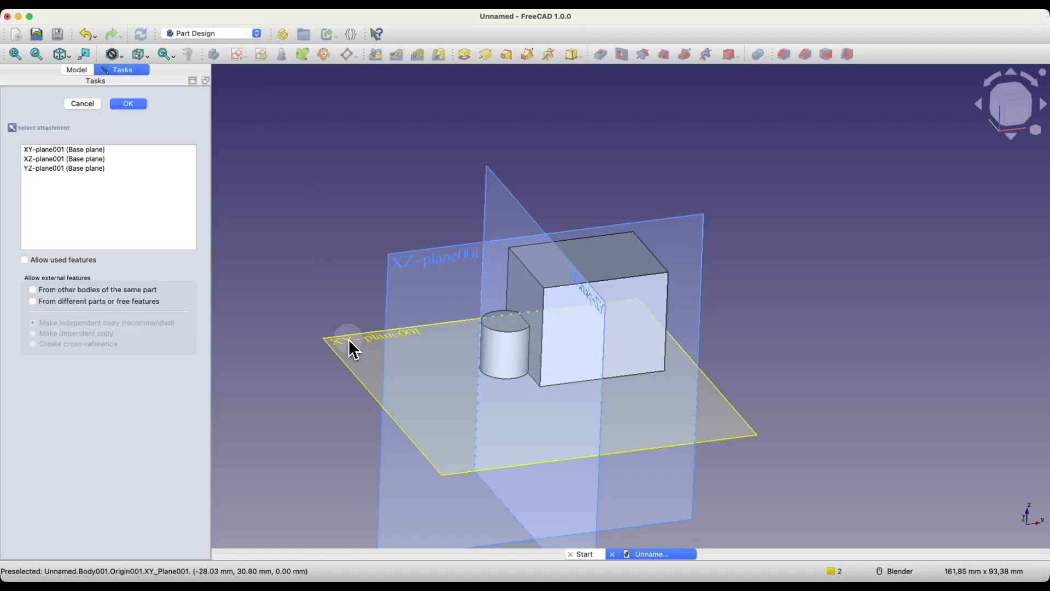
{"action": "left_click", "coordinate": [127, 103]}
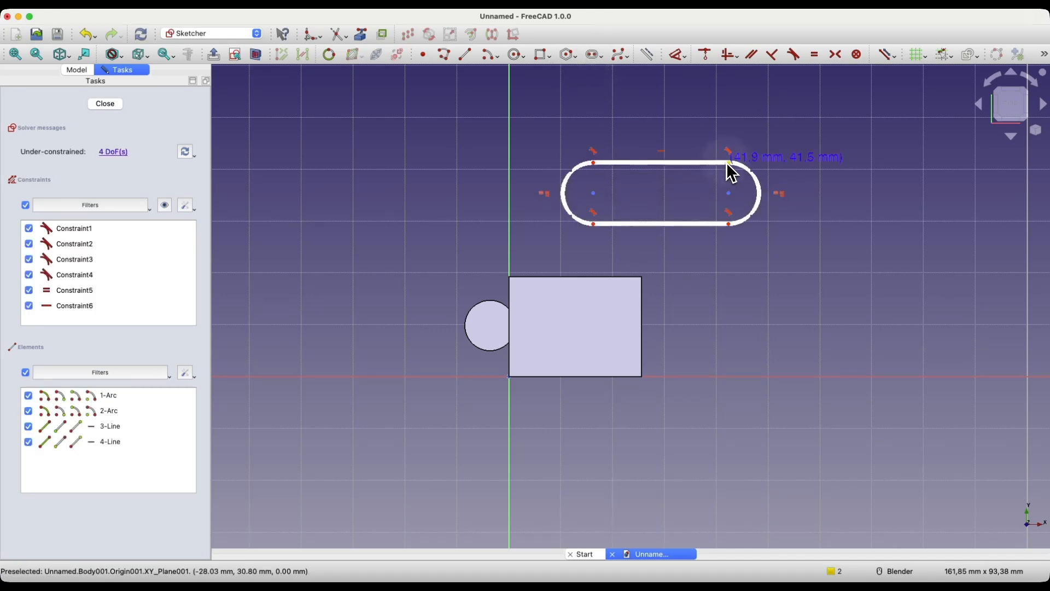
{"action": "mouse_move", "coordinate": [598, 305]}
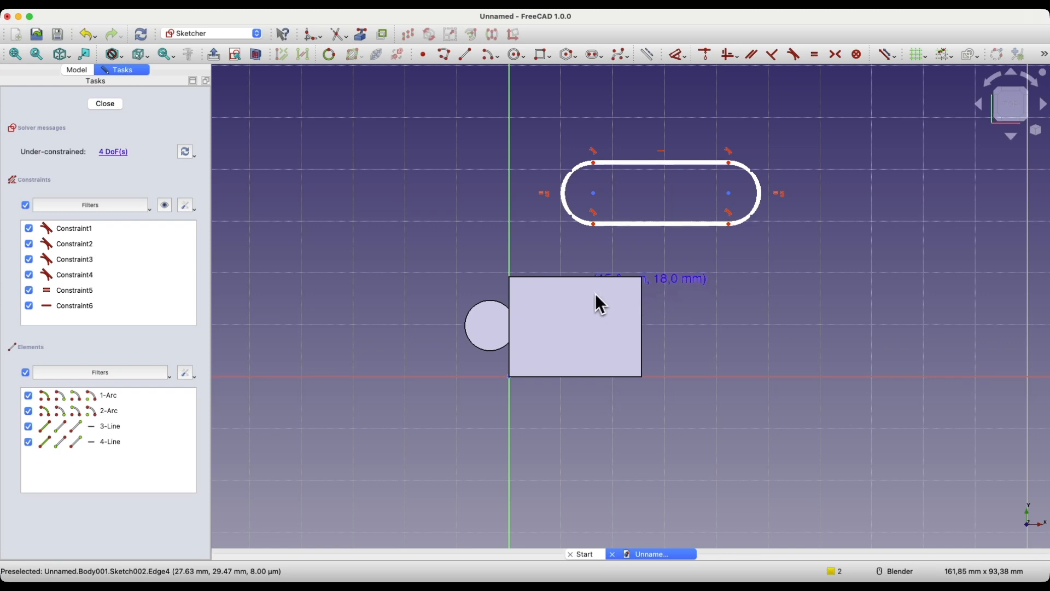
{"action": "mouse_move", "coordinate": [593, 294]}
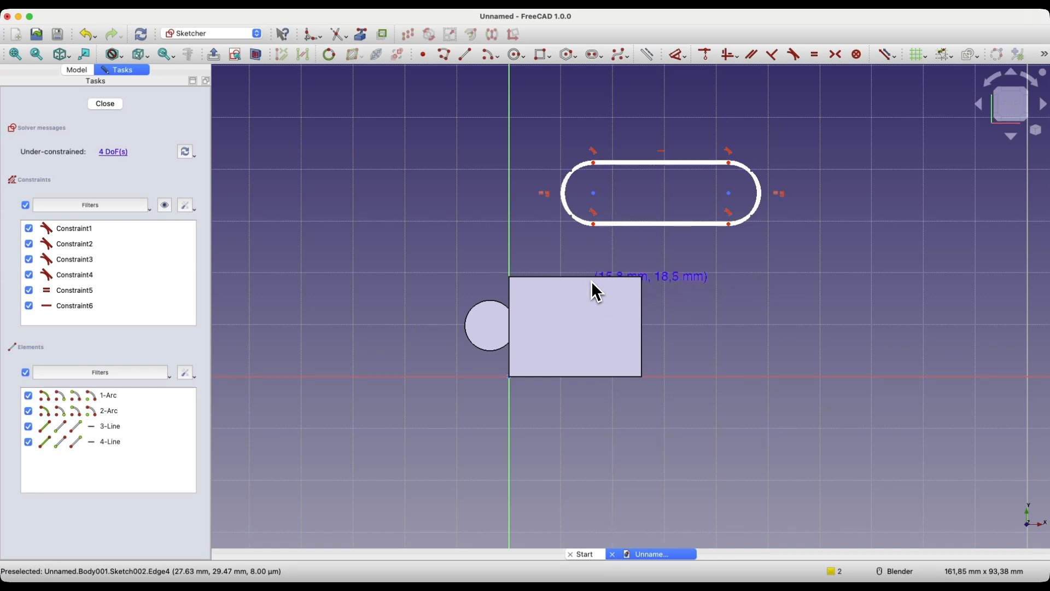
{"action": "mouse_move", "coordinate": [600, 238]}
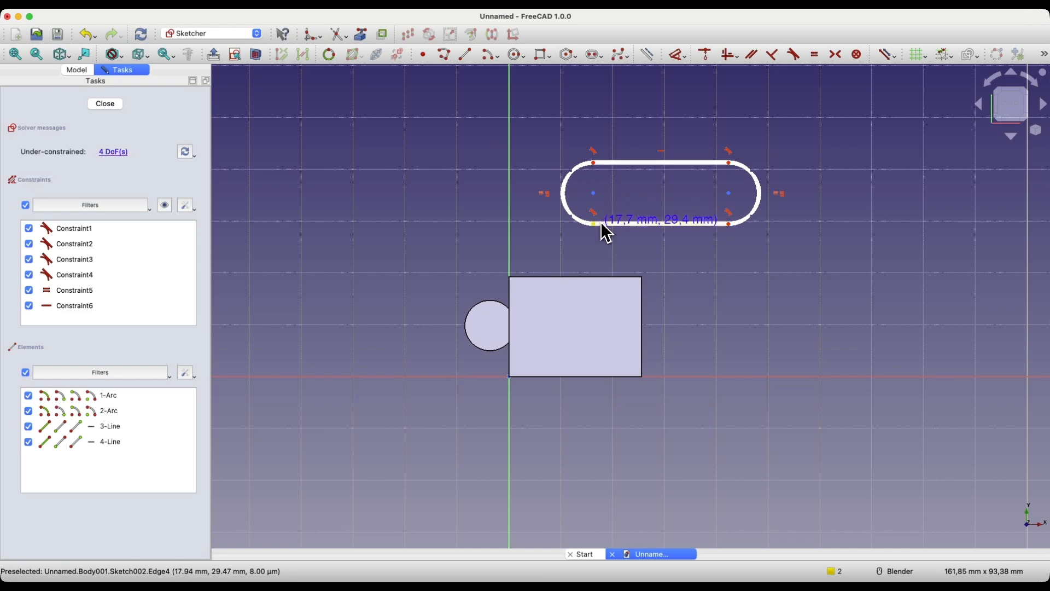
{"action": "mouse_move", "coordinate": [106, 112]}
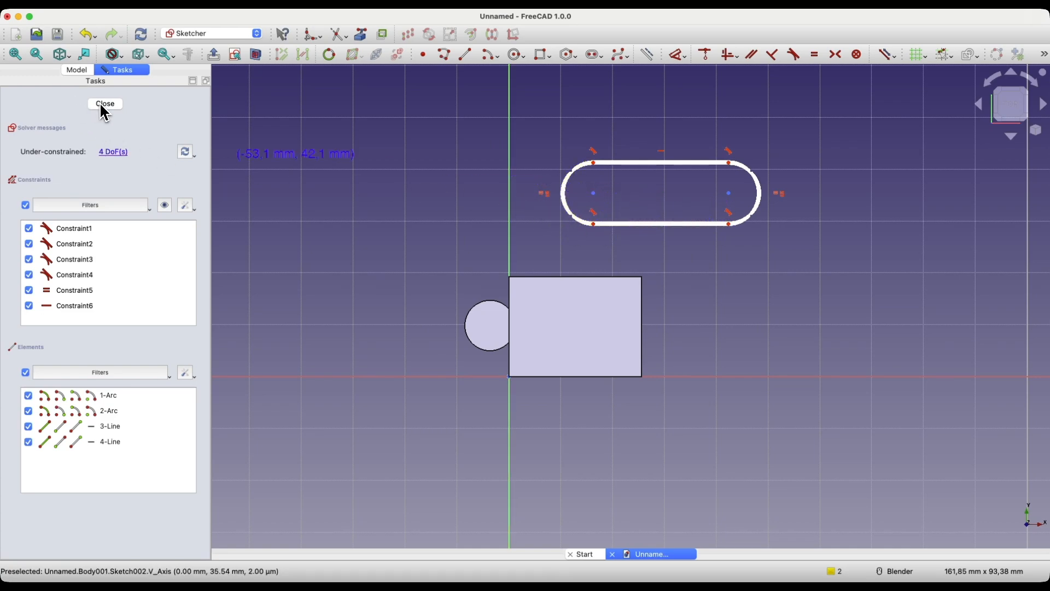
- Close the slot sketch and pad it 10 mm into Pad002 inside Body001
{"action": "left_click", "coordinate": [105, 103]}
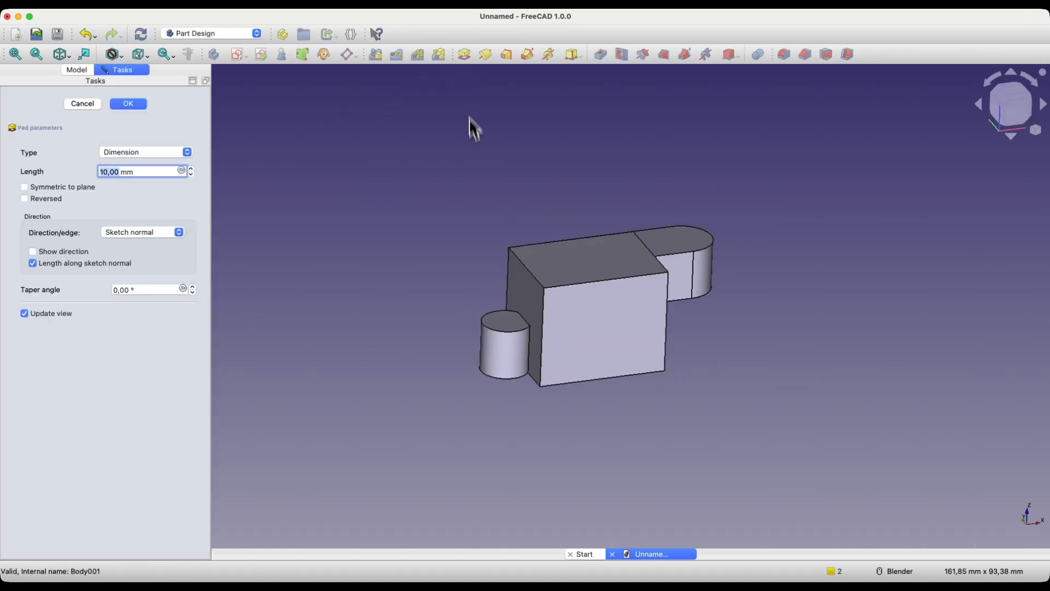
{"action": "left_click_drag", "start_coordinate": [472, 130], "coordinate": [452, 211]}
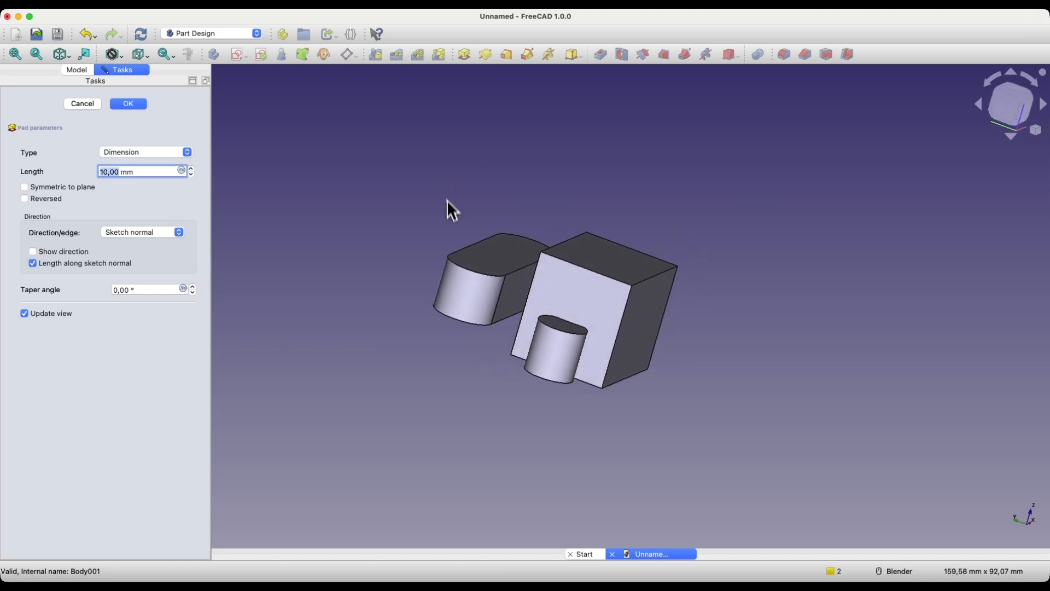
{"action": "left_click", "coordinate": [126, 103]}
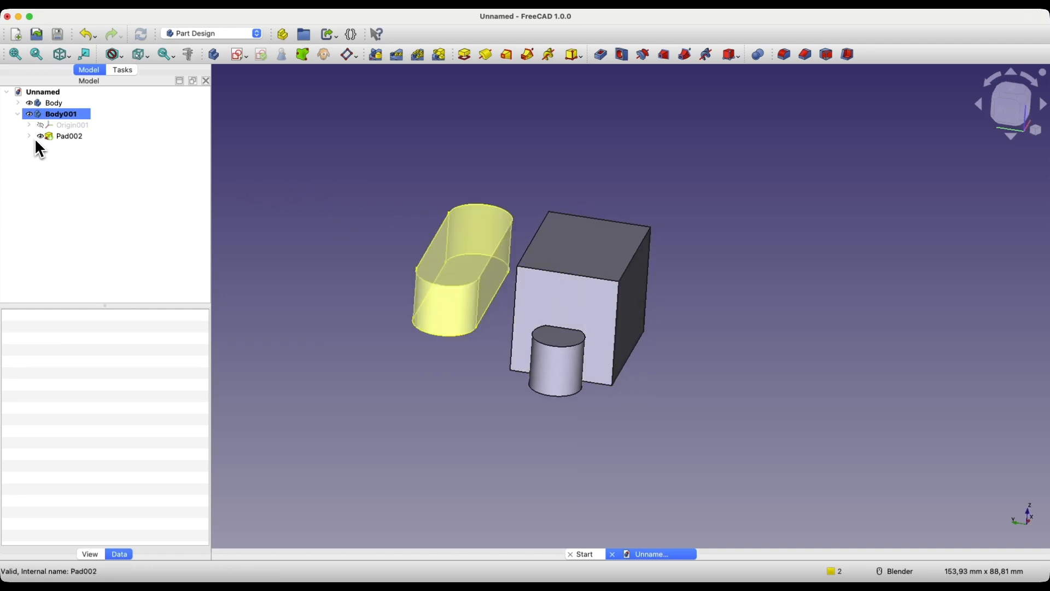
{"action": "left_click", "coordinate": [30, 136]}
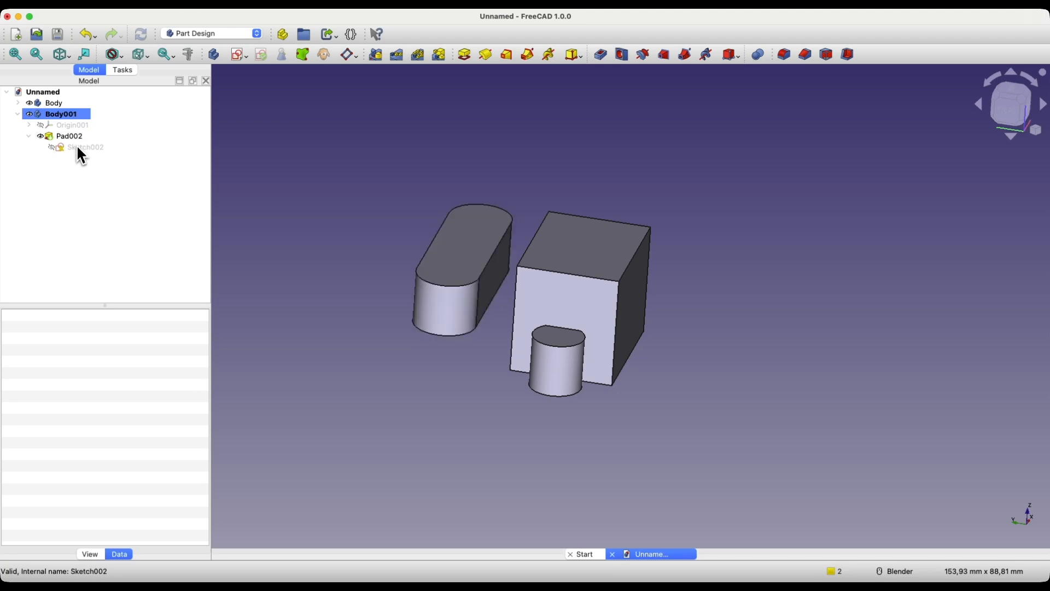
{"action": "double_click", "coordinate": [82, 147]}
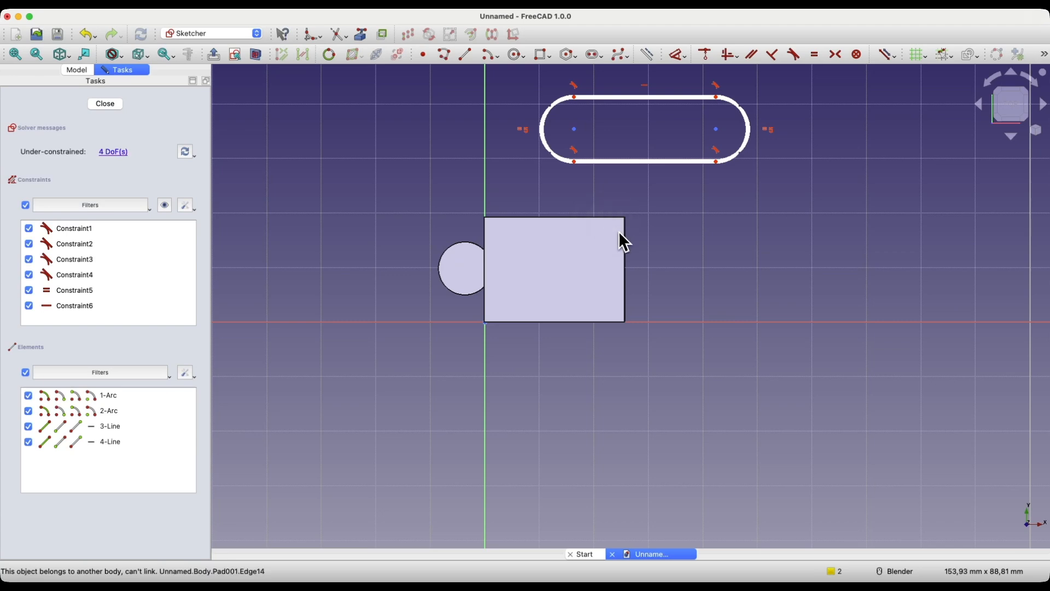
{"action": "mouse_move", "coordinate": [622, 225]}
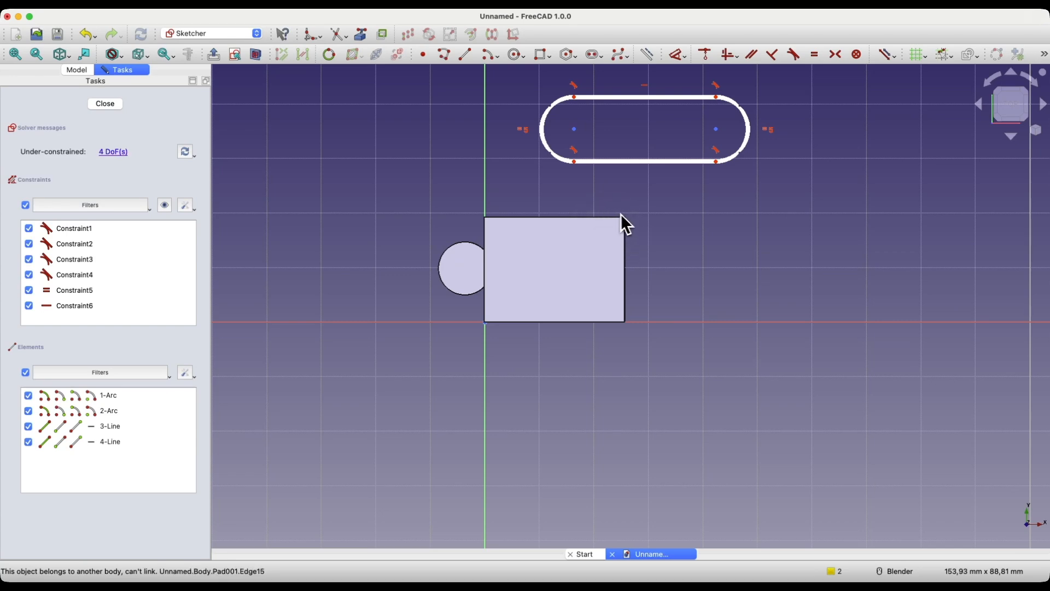
{"action": "mouse_move", "coordinate": [613, 227]}
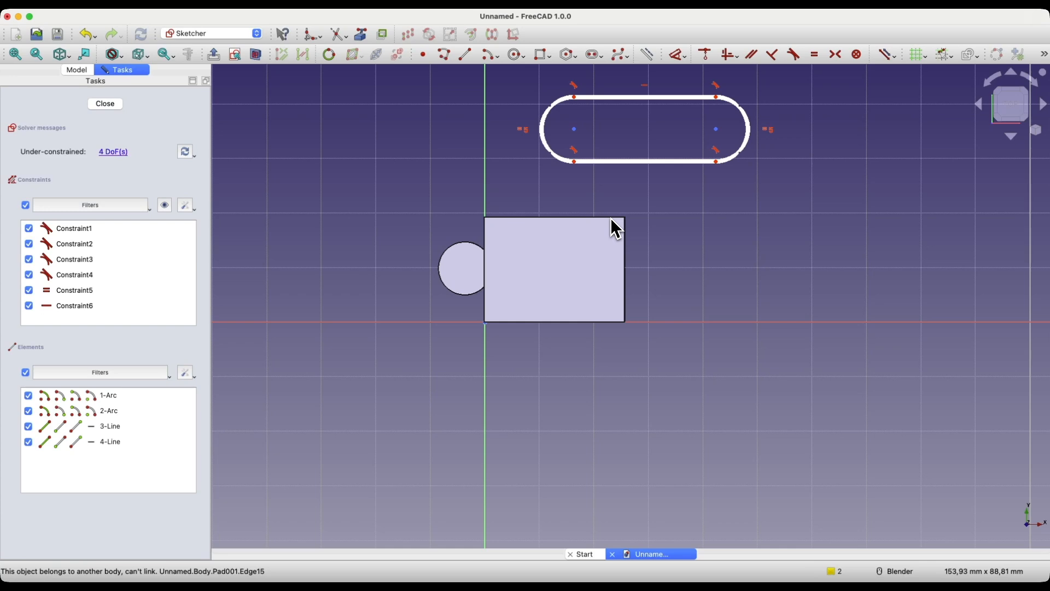
{"action": "left_click", "coordinate": [105, 103]}
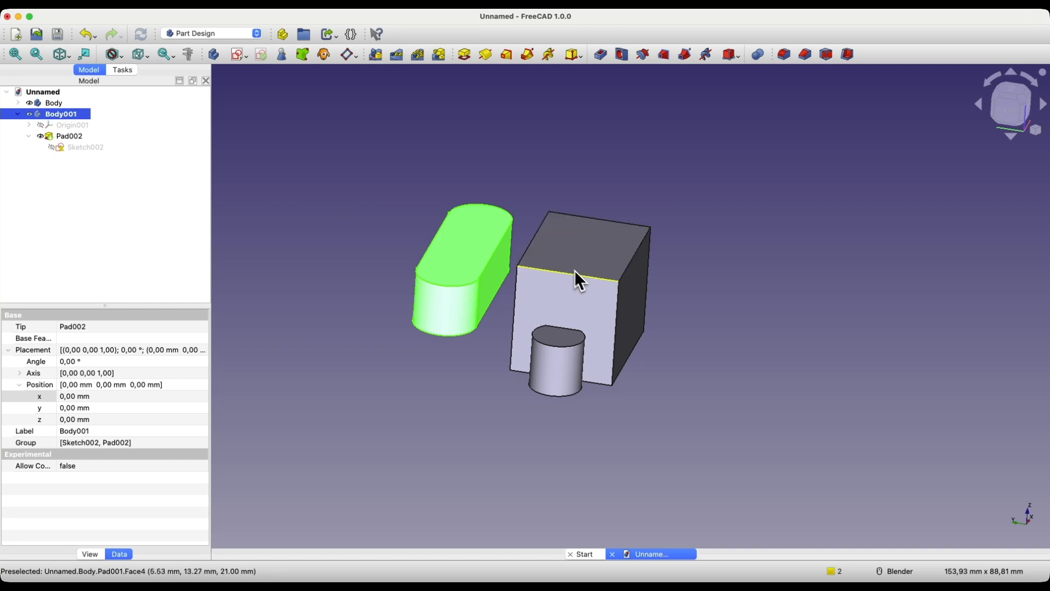
{"action": "mouse_move", "coordinate": [434, 260]}
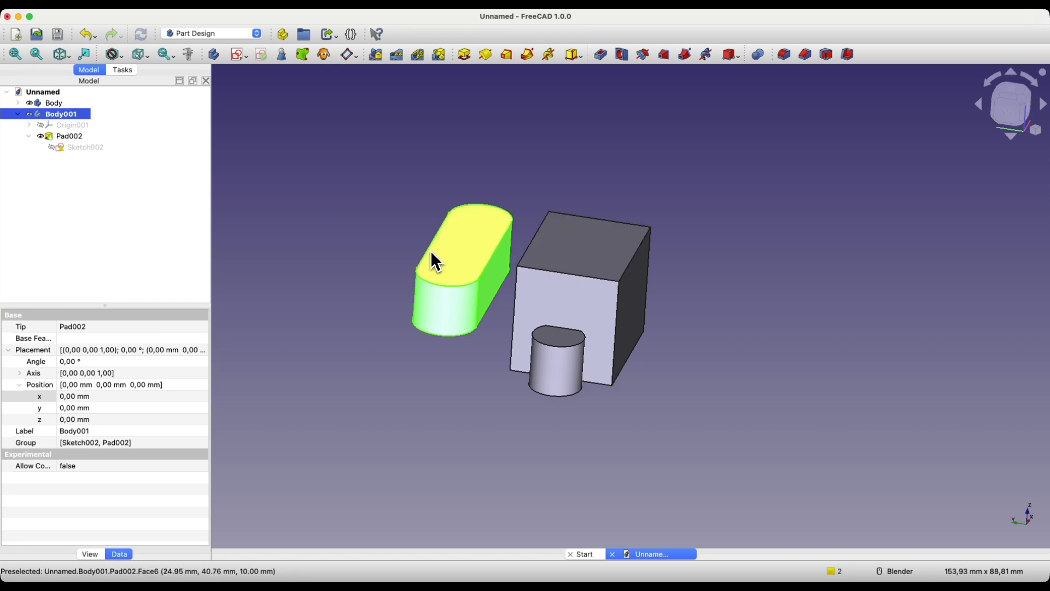
{"action": "mouse_move", "coordinate": [619, 278]}
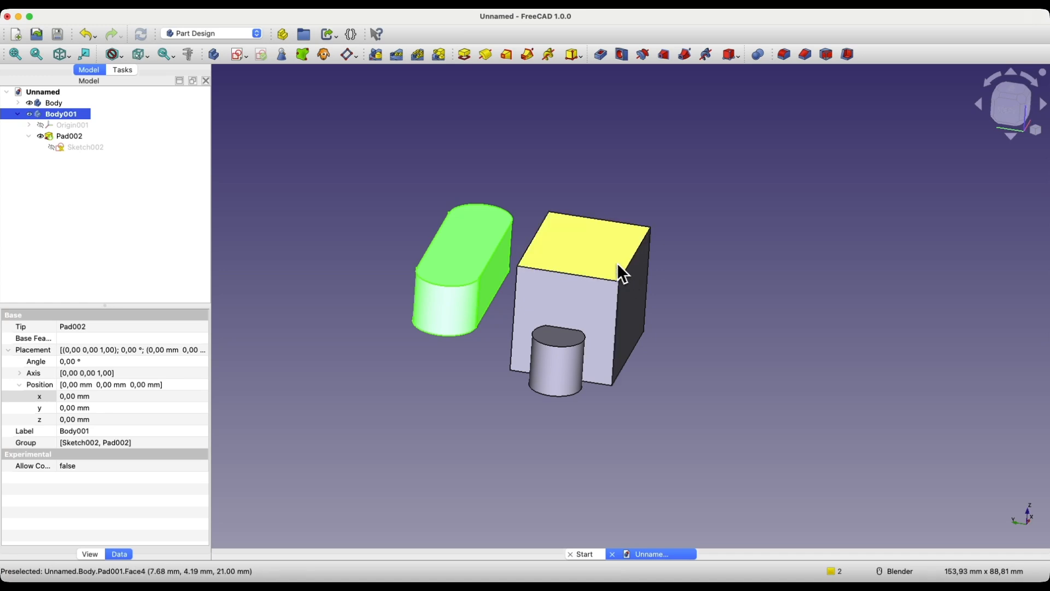
{"action": "mouse_move", "coordinate": [472, 237]}
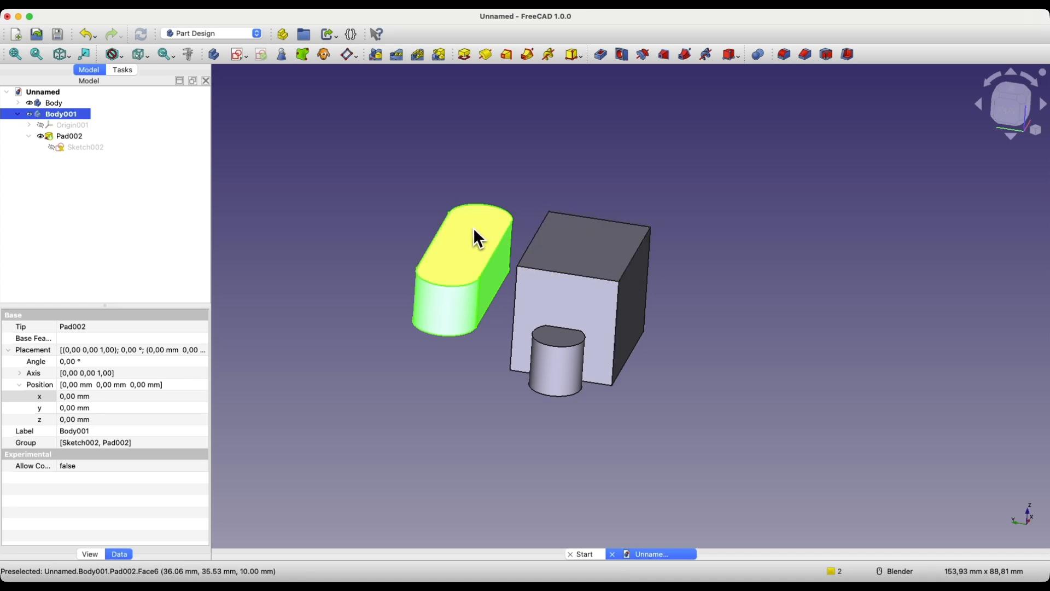
{"action": "mouse_move", "coordinate": [378, 238]}
{"action": "type", "text": "4"}
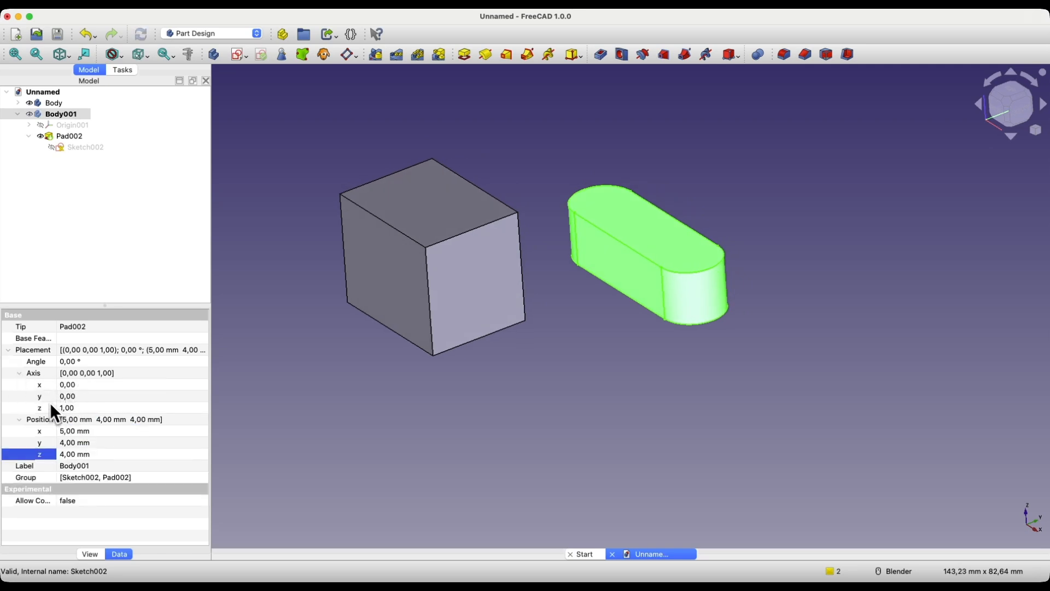
{"action": "mouse_move", "coordinate": [75, 399]}
{"action": "type", "text": "1"}
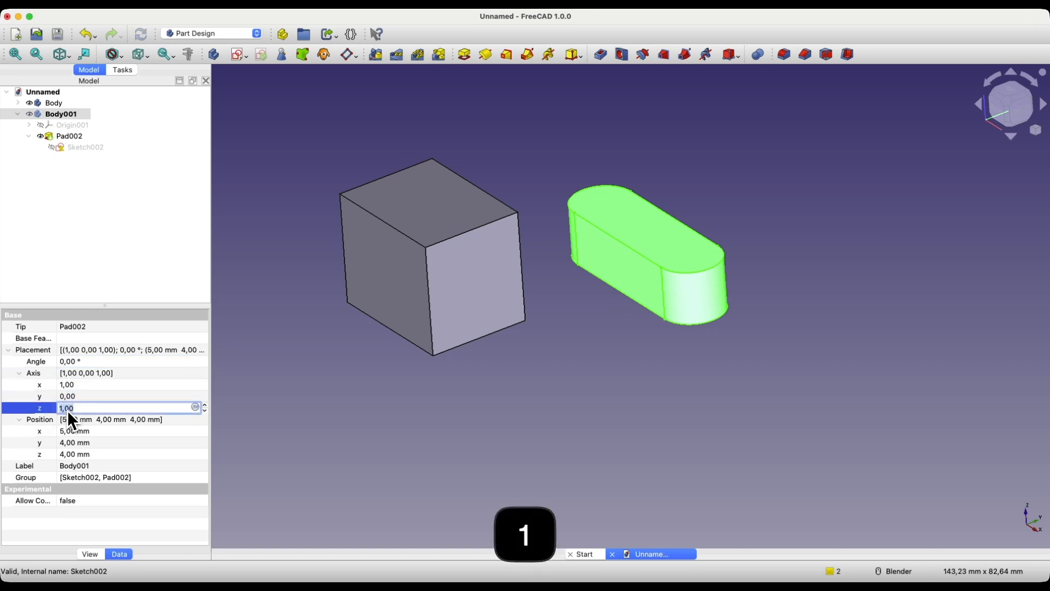
- Set the slot body's placement axis to X (1, 0, 0) and create a third empty body, Body002
{"action": "type", "text": "0"}
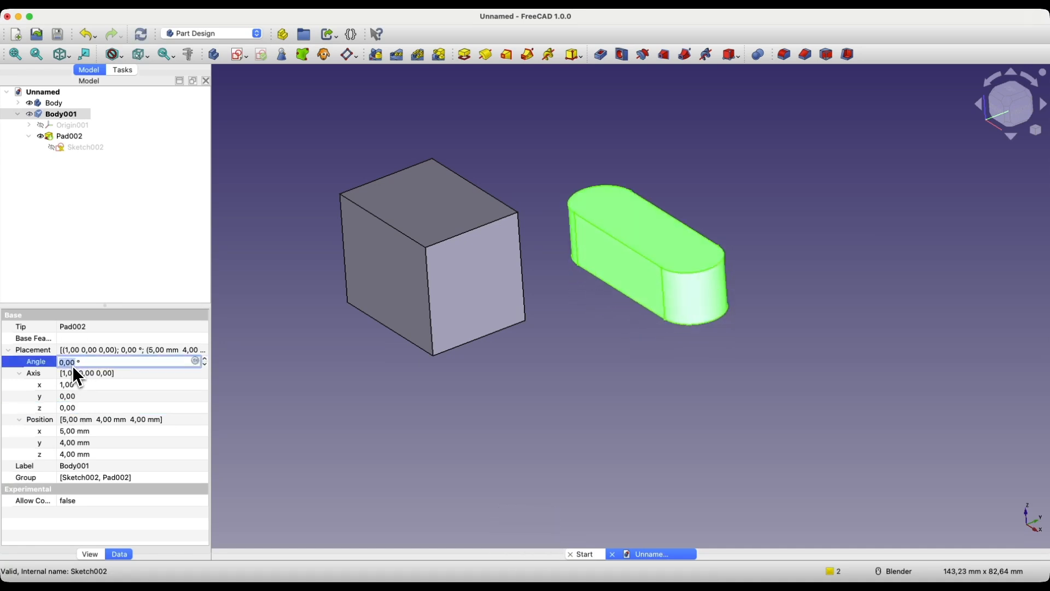
{"action": "left_click", "coordinate": [87, 198]}
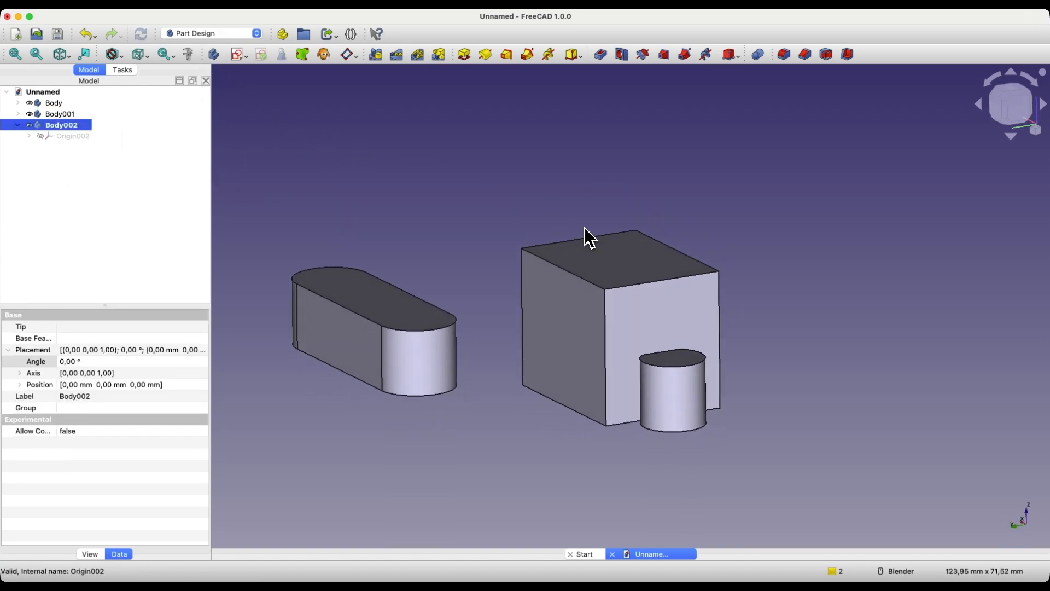
- Create Sketch003 on the box's top face, attached as an independent copy of that face
{"action": "left_click", "coordinate": [619, 254]}
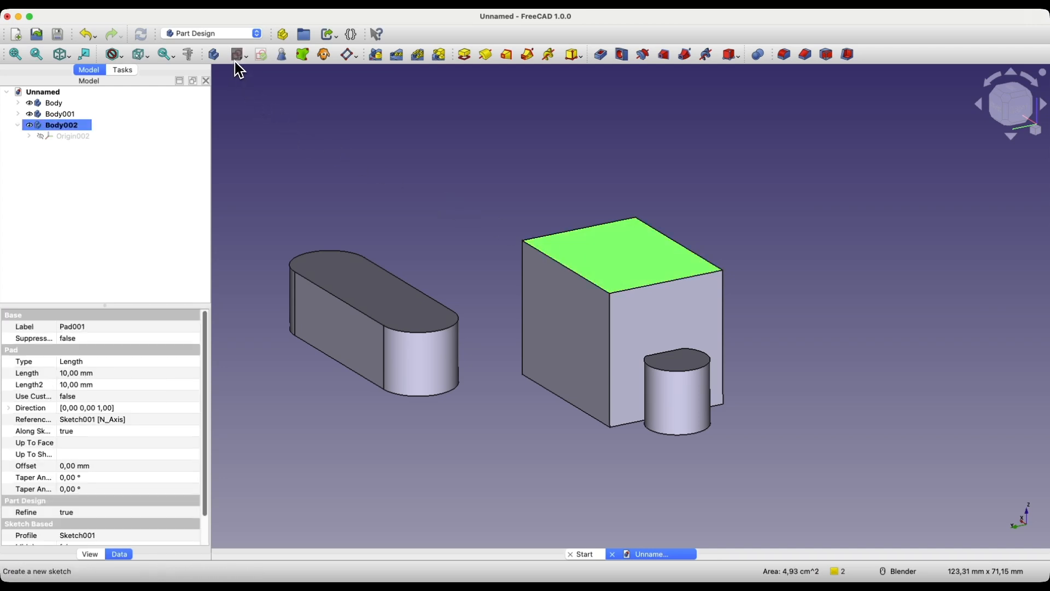
{"action": "left_click", "coordinate": [234, 54]}
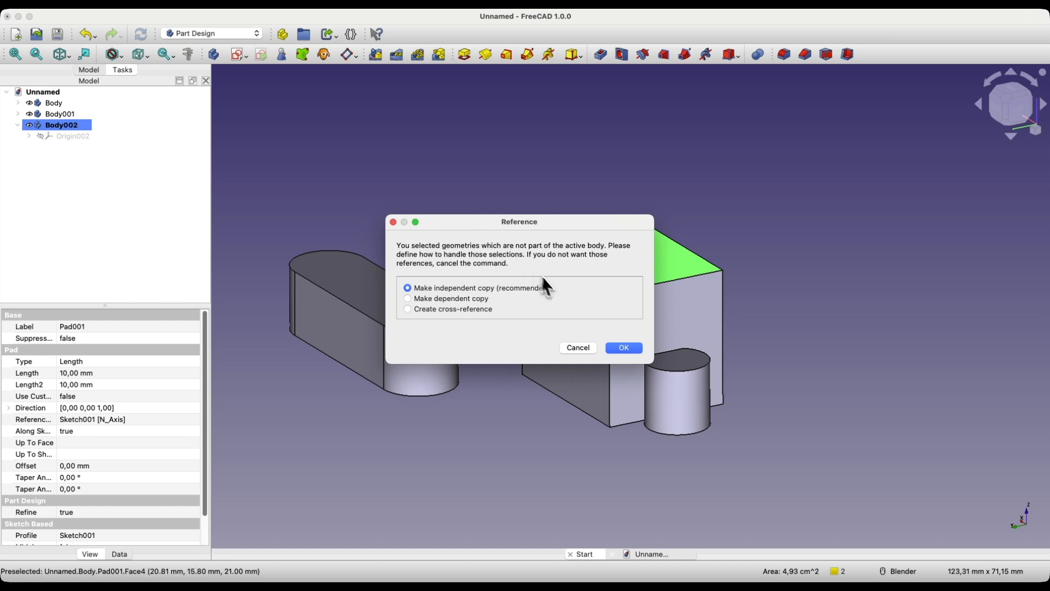
{"action": "mouse_move", "coordinate": [685, 265]}
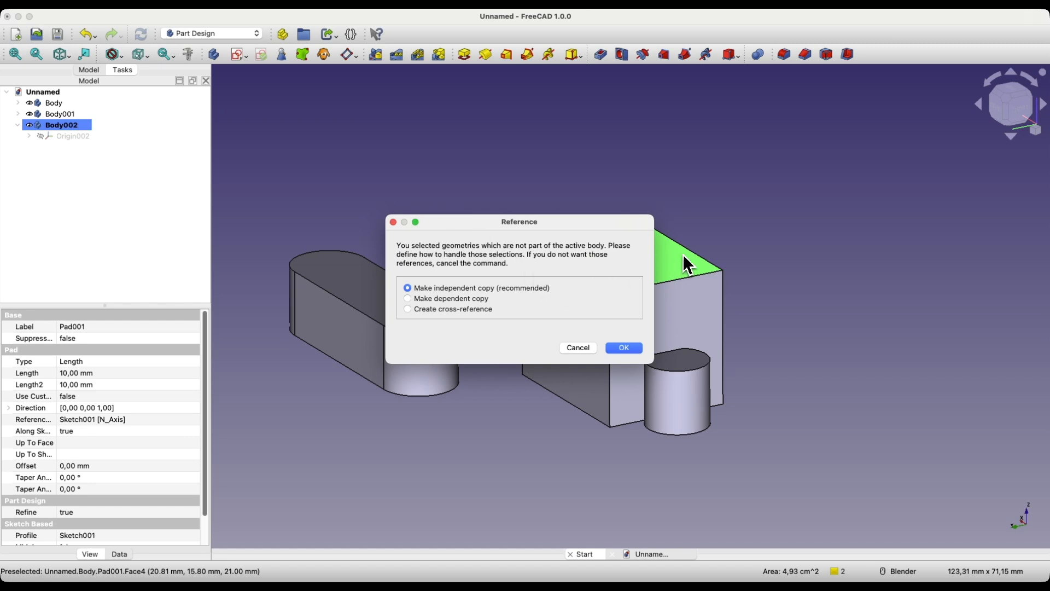
{"action": "mouse_move", "coordinate": [466, 300]}
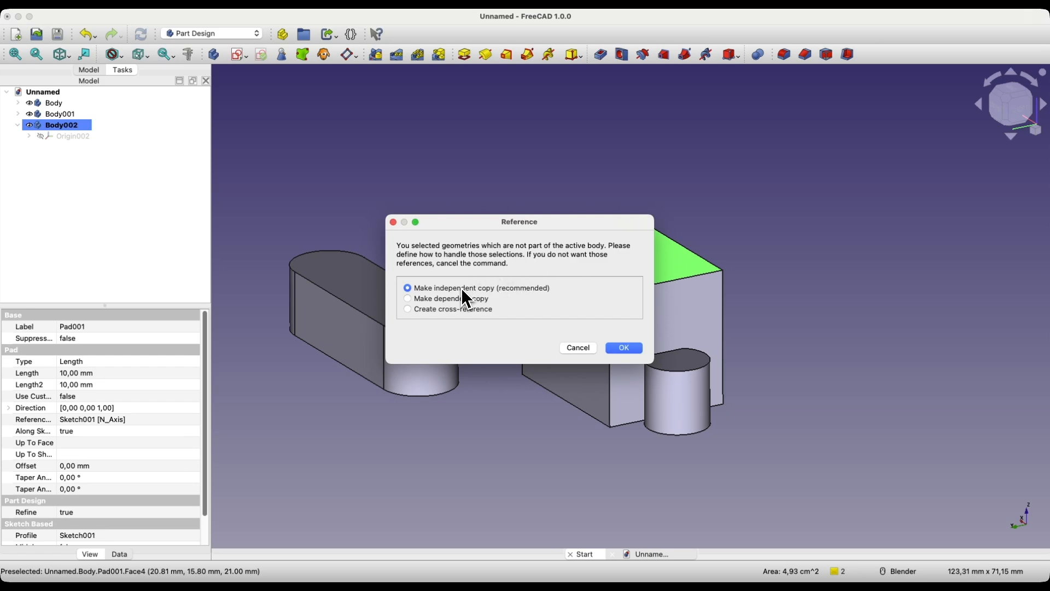
{"action": "left_click", "coordinate": [624, 348]}
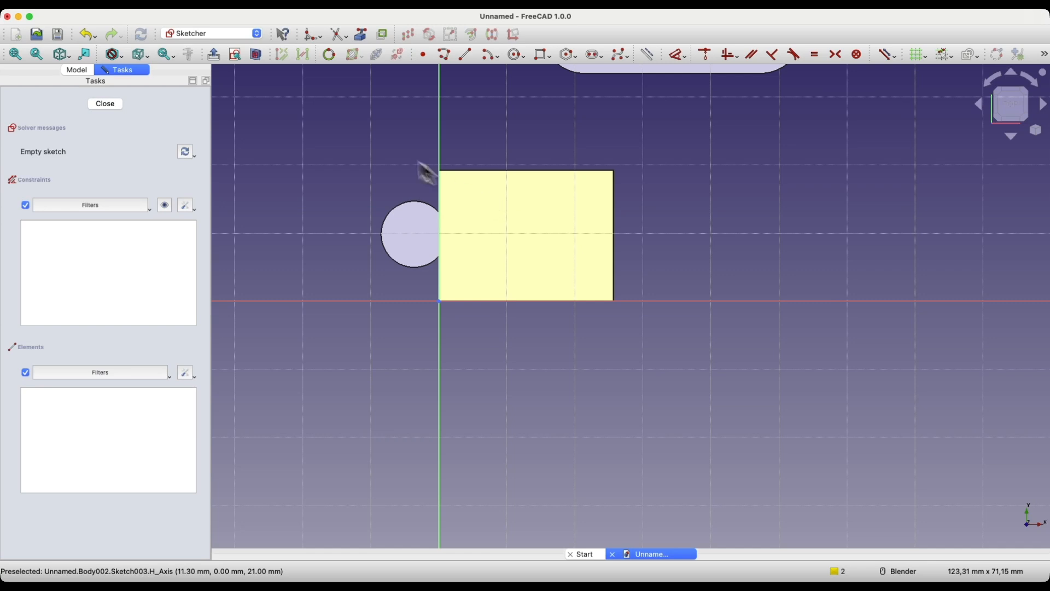
{"action": "mouse_move", "coordinate": [548, 64]}
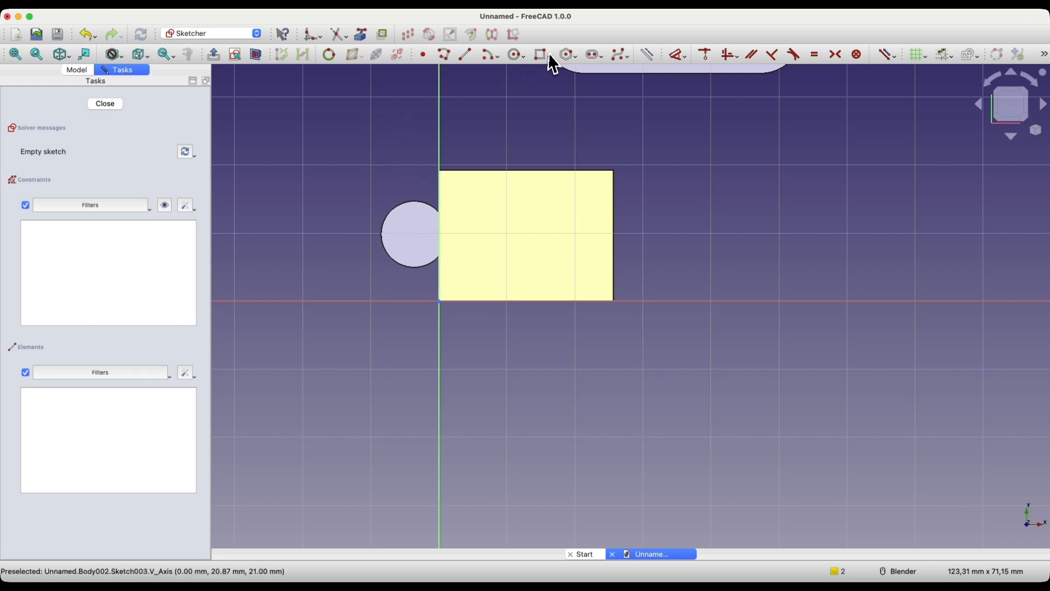
- Sketch a circle on the box top and pad it 10 mm into cylinder Pad003 in Body002
{"action": "left_click", "coordinate": [510, 55]}
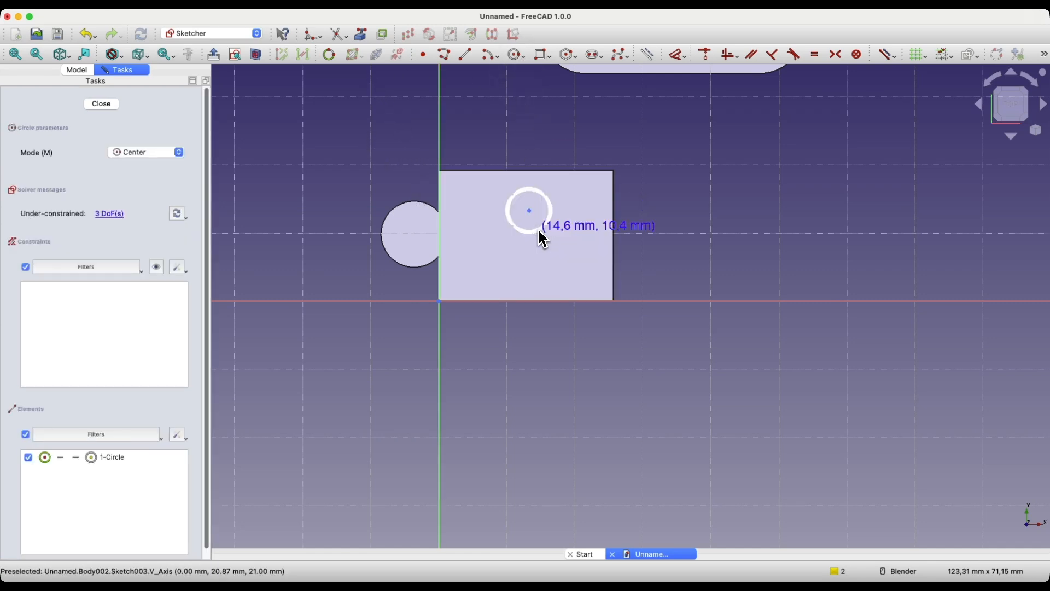
{"action": "left_click", "coordinate": [100, 104]}
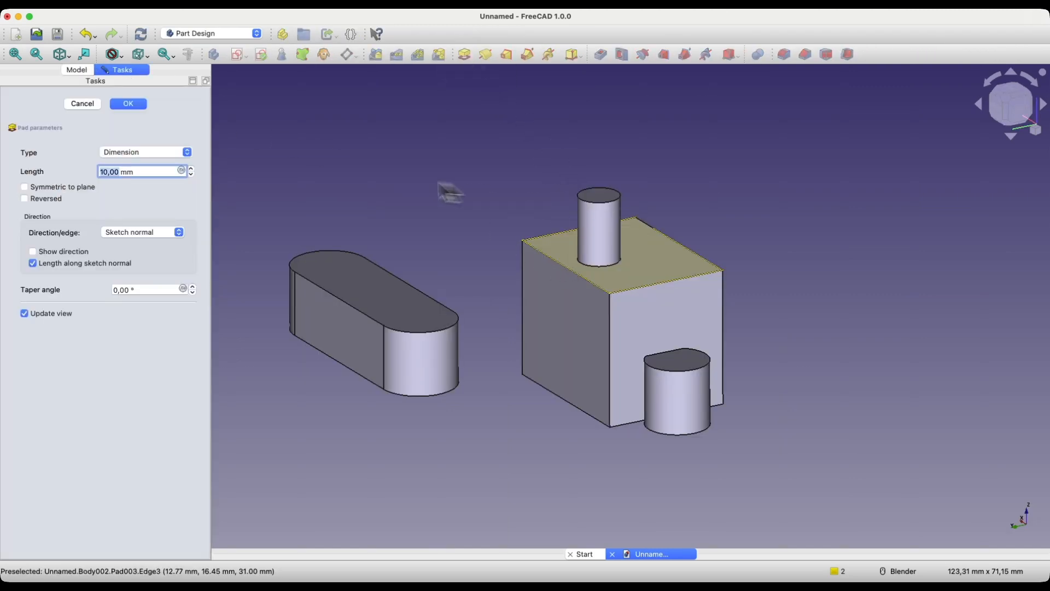
{"action": "mouse_move", "coordinate": [600, 269]}
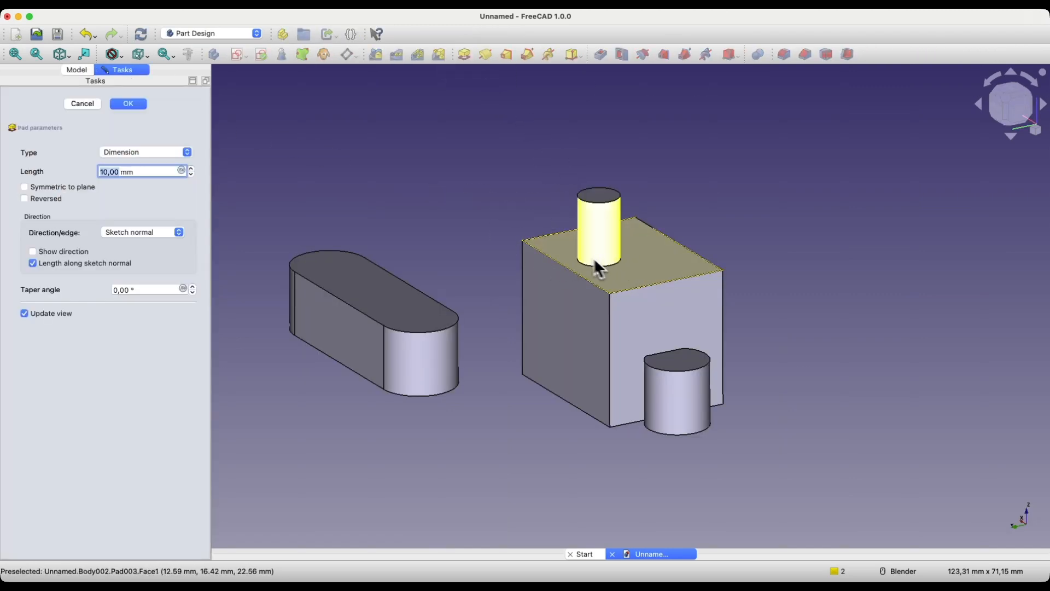
{"action": "left_click", "coordinate": [127, 104]}
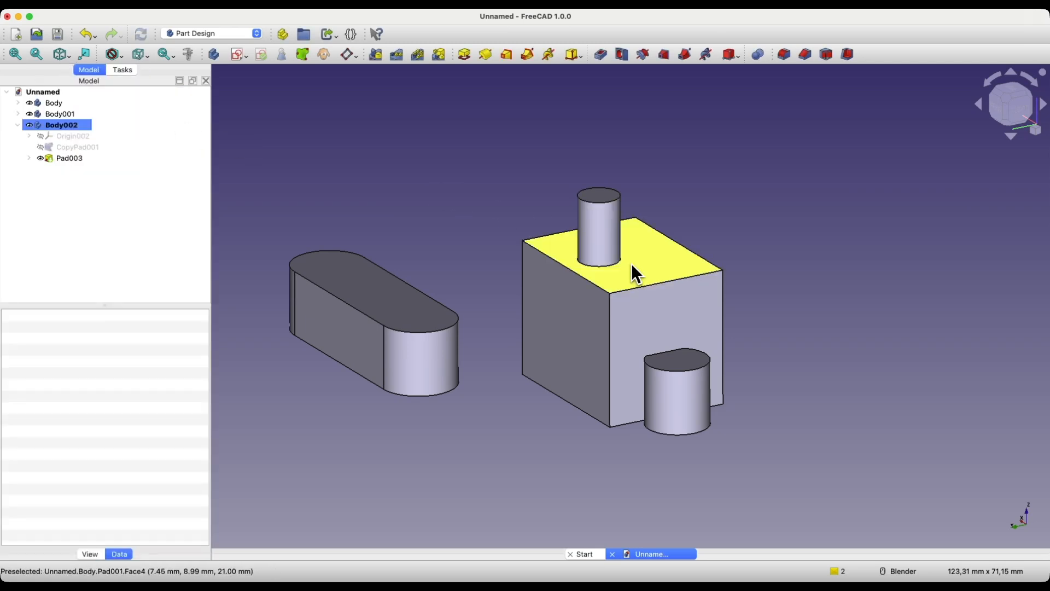
{"action": "mouse_move", "coordinate": [646, 251]}
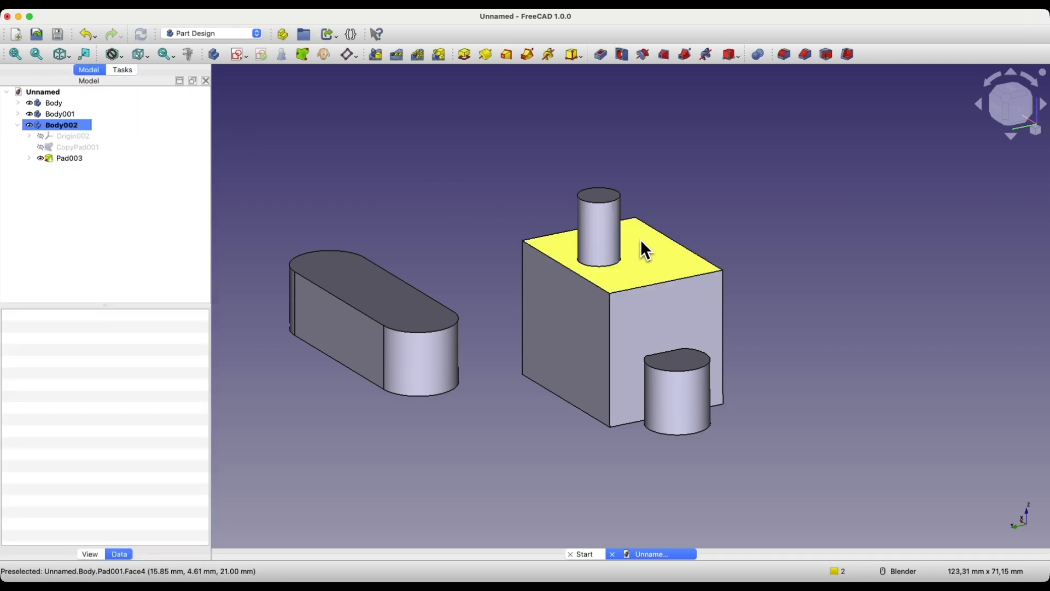
{"action": "left_click", "coordinate": [68, 158]}
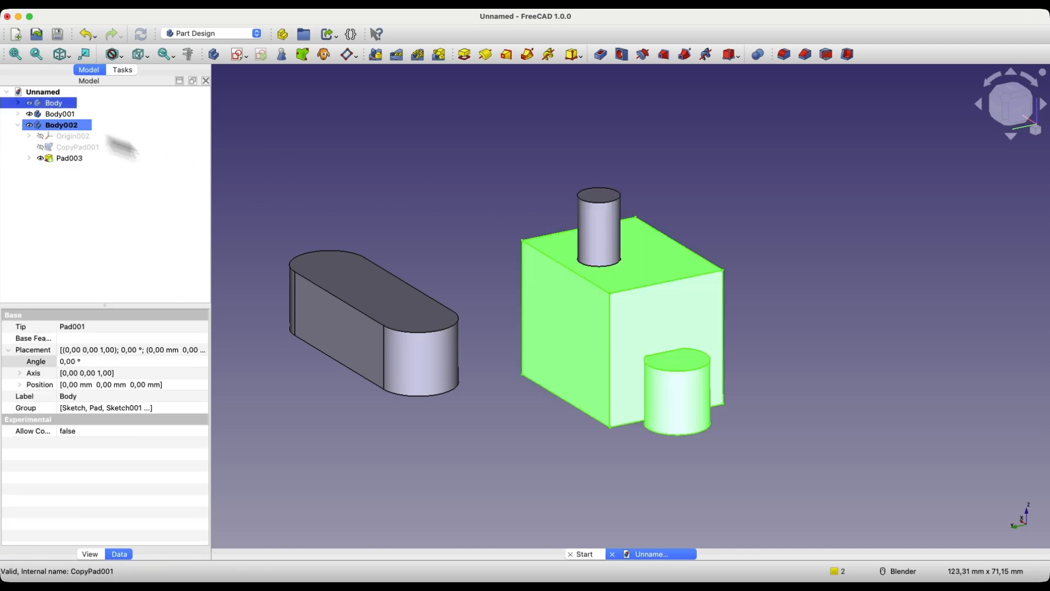
{"action": "mouse_move", "coordinate": [437, 337]}
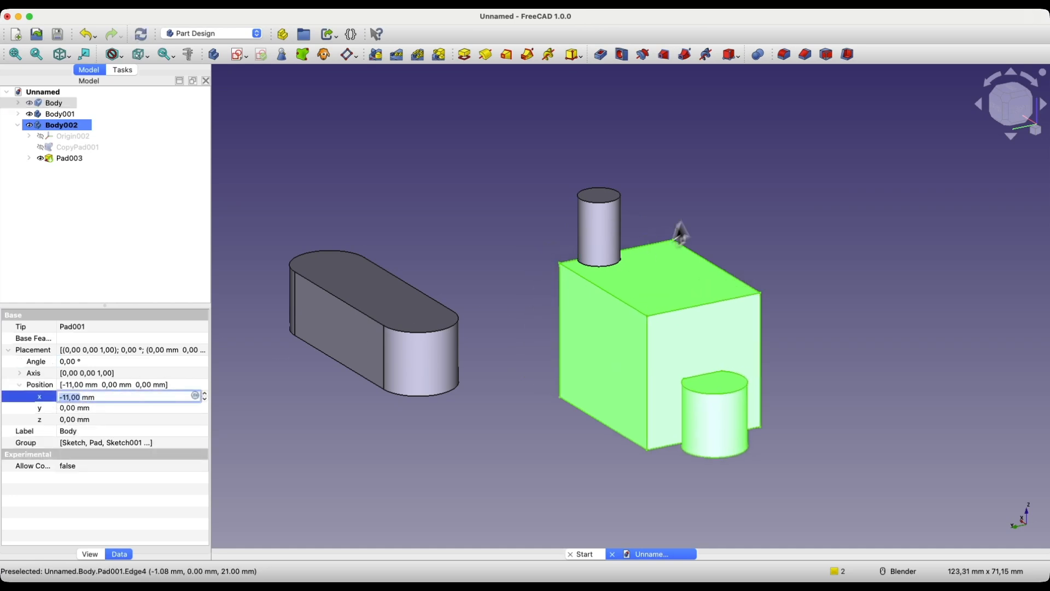
{"action": "mouse_move", "coordinate": [596, 241]}
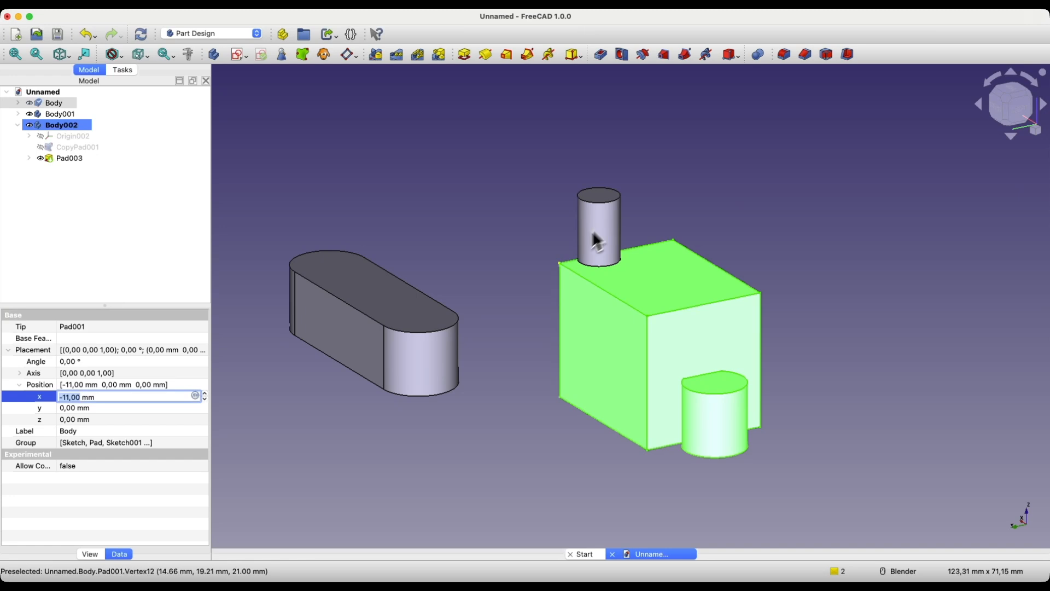
{"action": "mouse_move", "coordinate": [671, 288]}
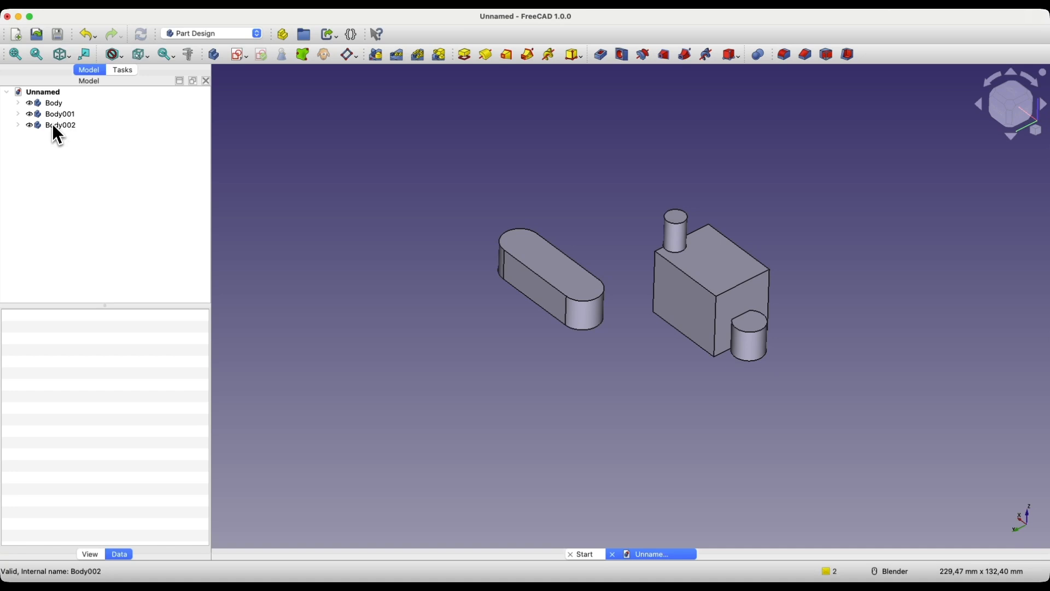
{"action": "left_click", "coordinate": [674, 233]}
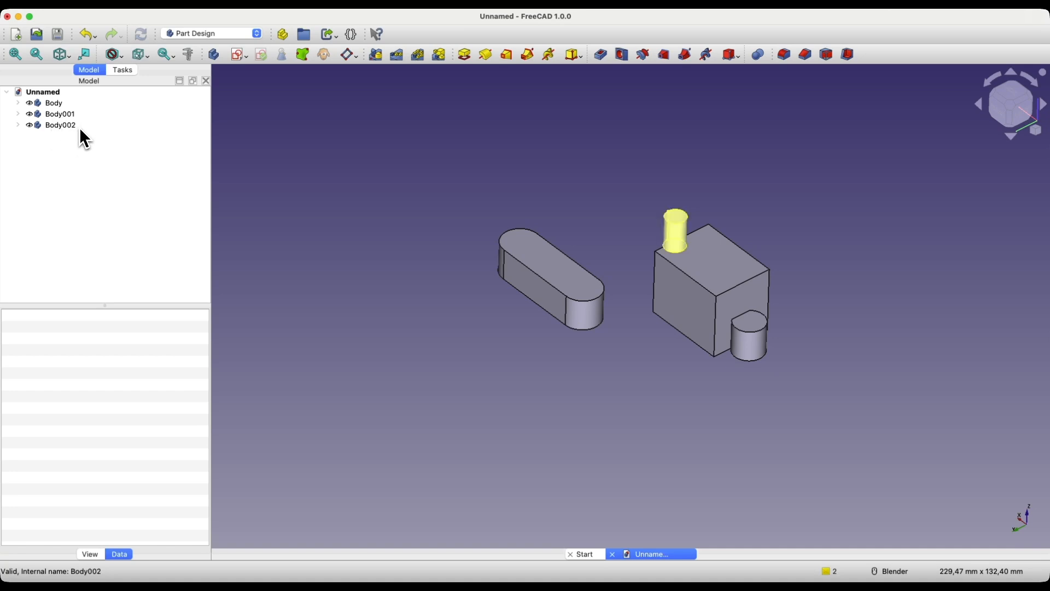
{"action": "left_click", "coordinate": [53, 103]}
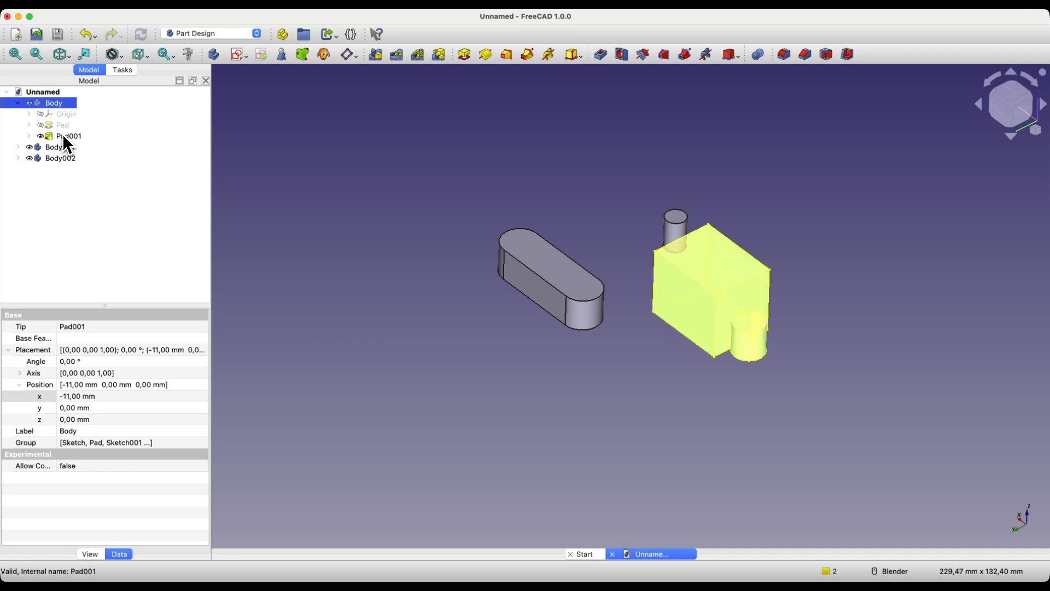
{"action": "mouse_move", "coordinate": [70, 147]}
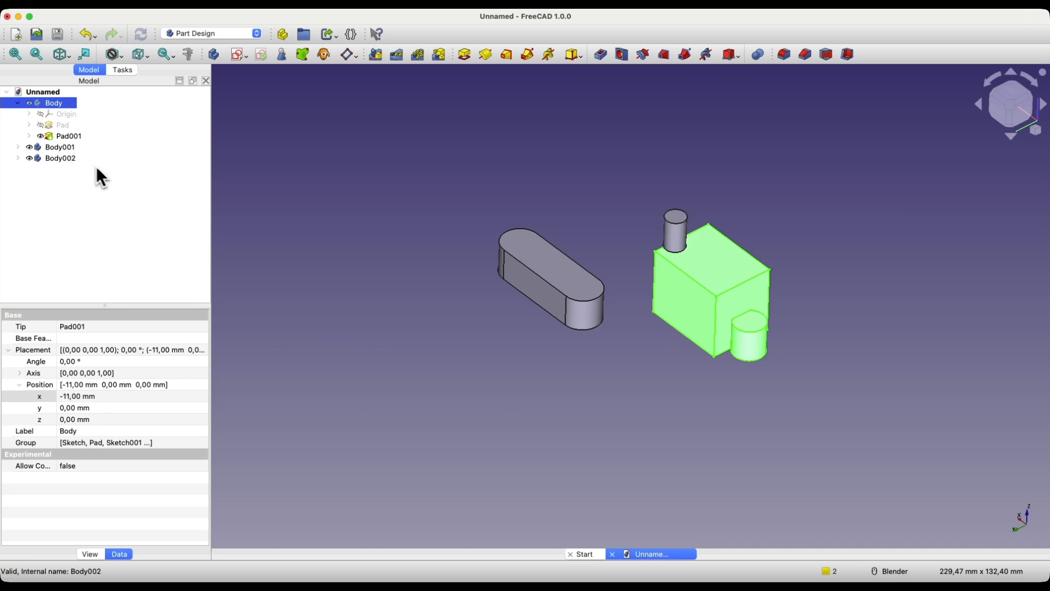
{"action": "left_click", "coordinate": [59, 158]}
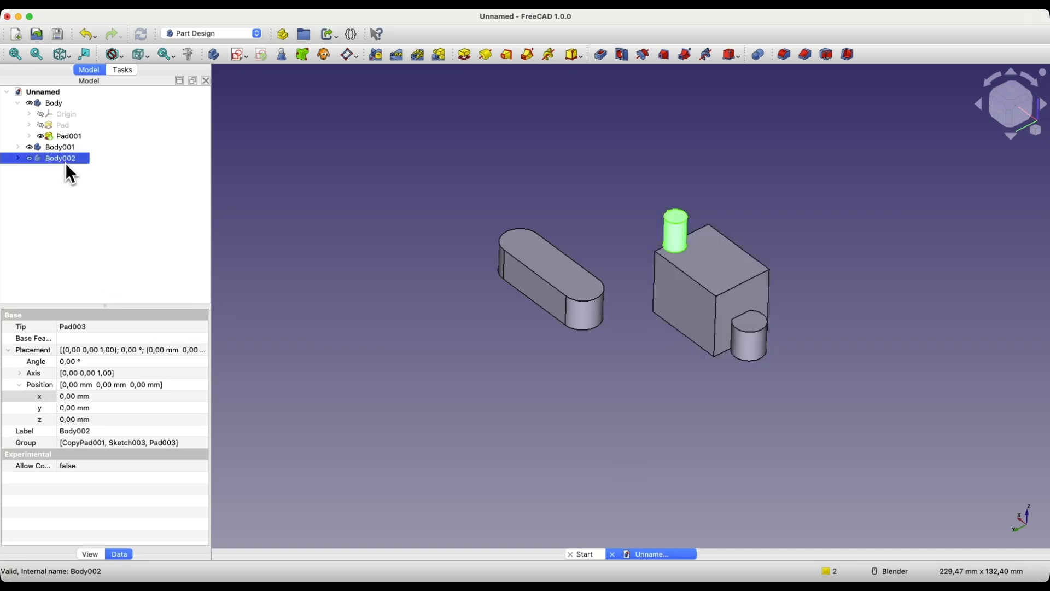